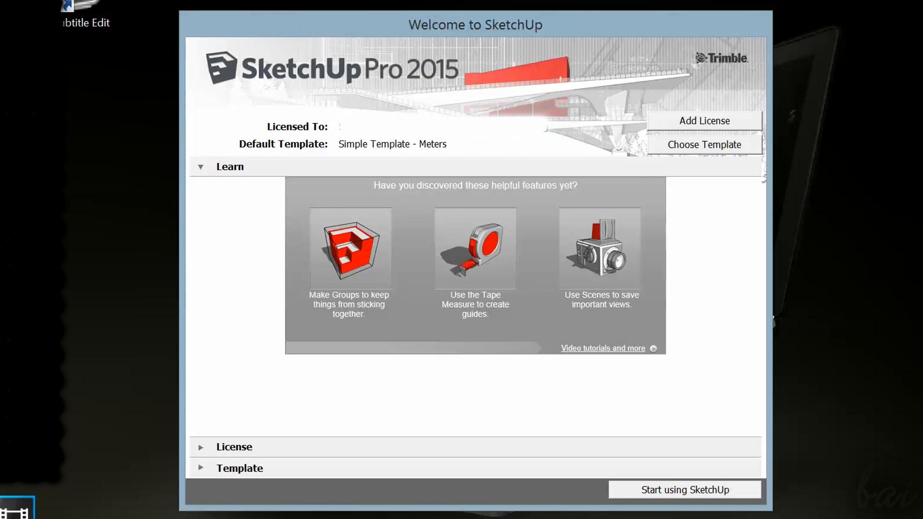
mouse_move(154, 202)
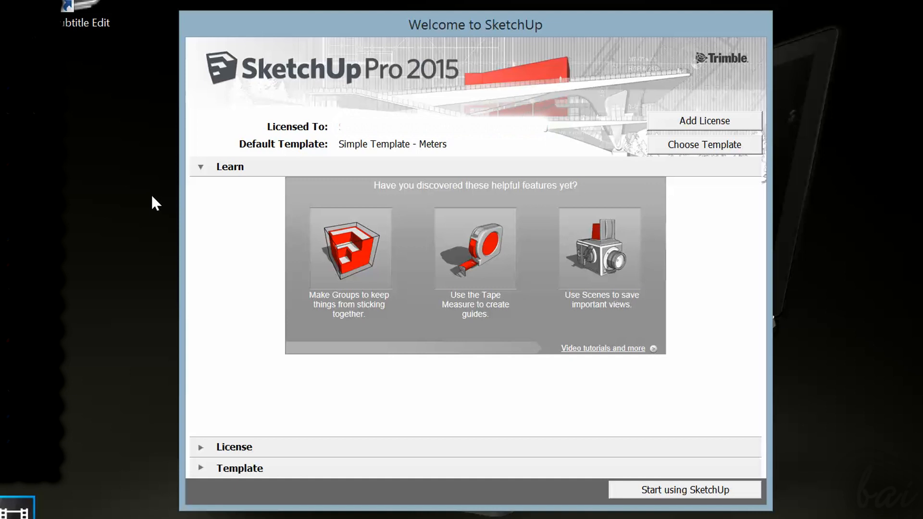
mouse_move(586, 119)
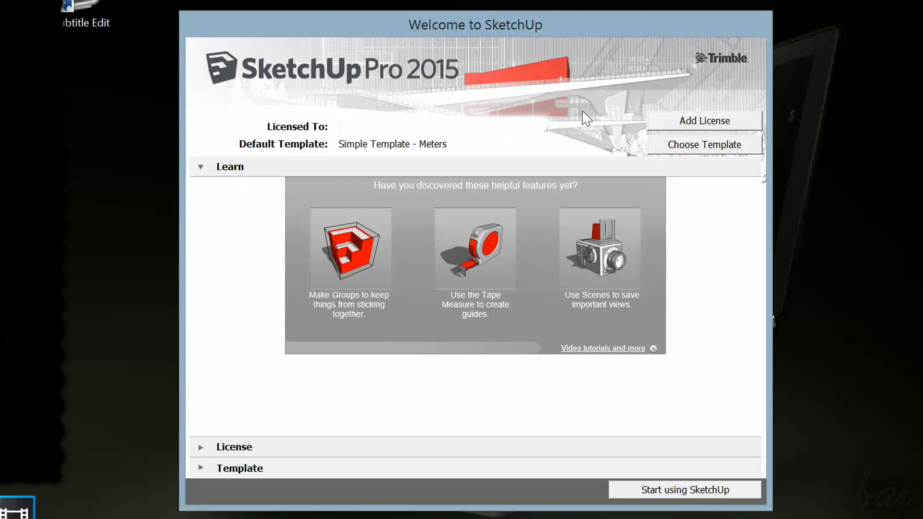
mouse_move(641, 353)
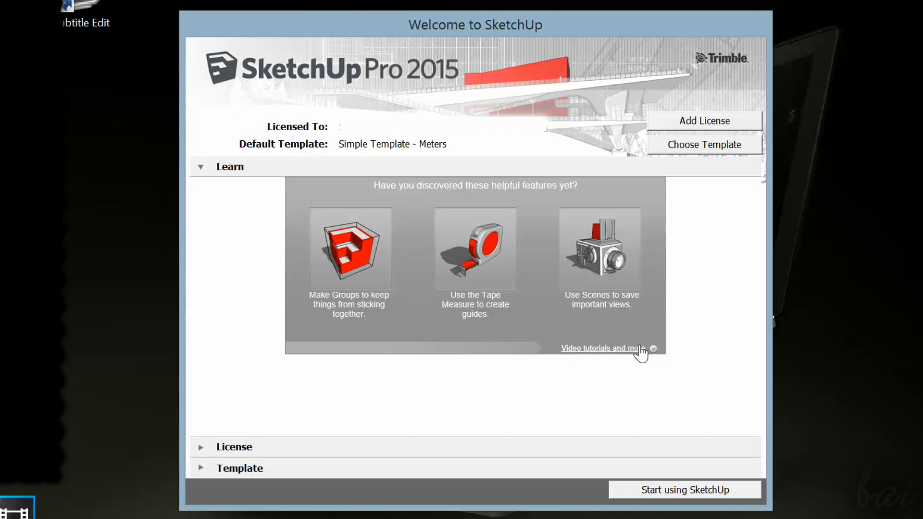
mouse_move(440, 415)
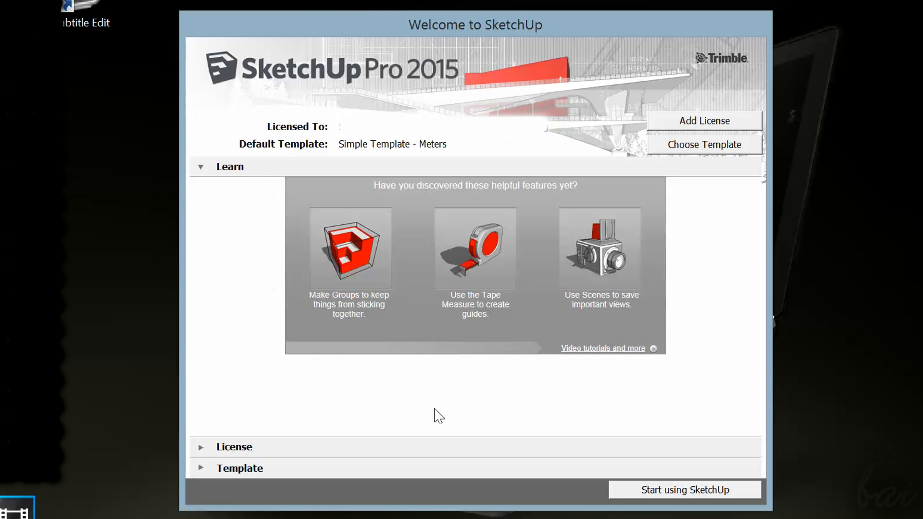
Expand the welcome window's License section to show the SketchUp Pro 2015 license details
click(683, 490)
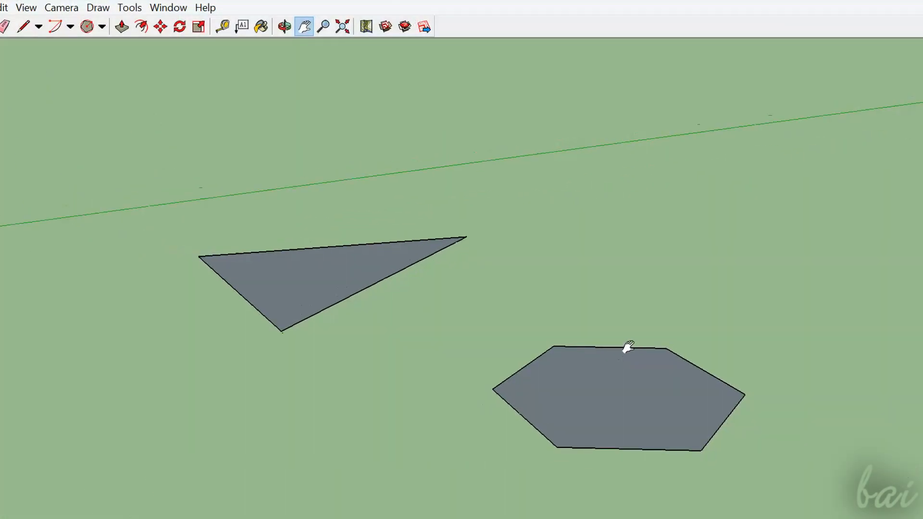
click(121, 27)
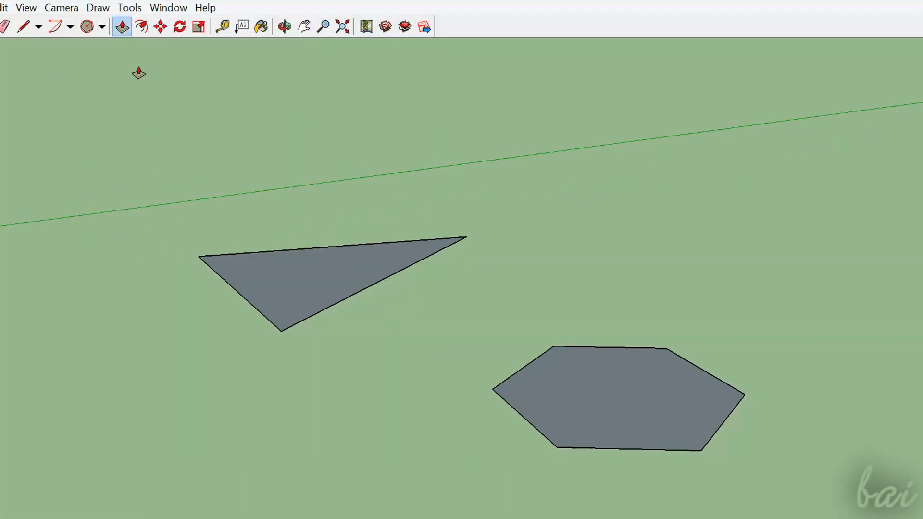
click(612, 393)
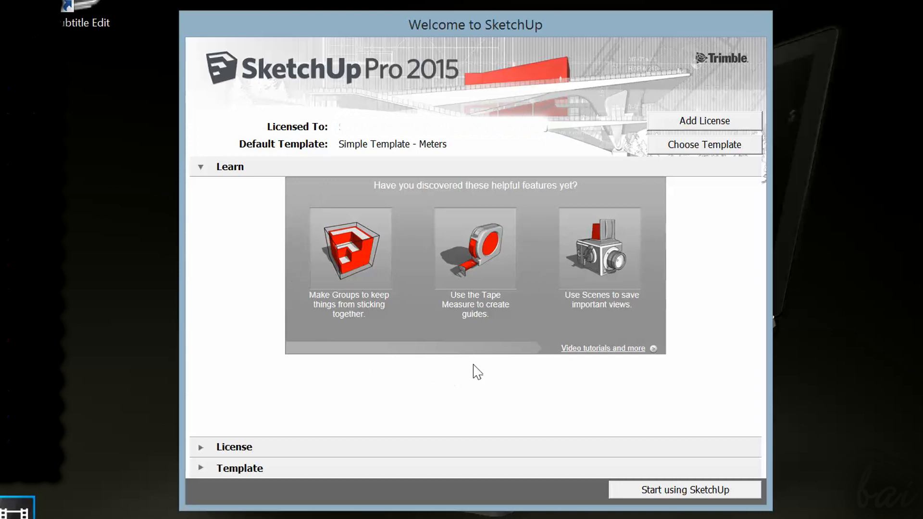
mouse_move(383, 59)
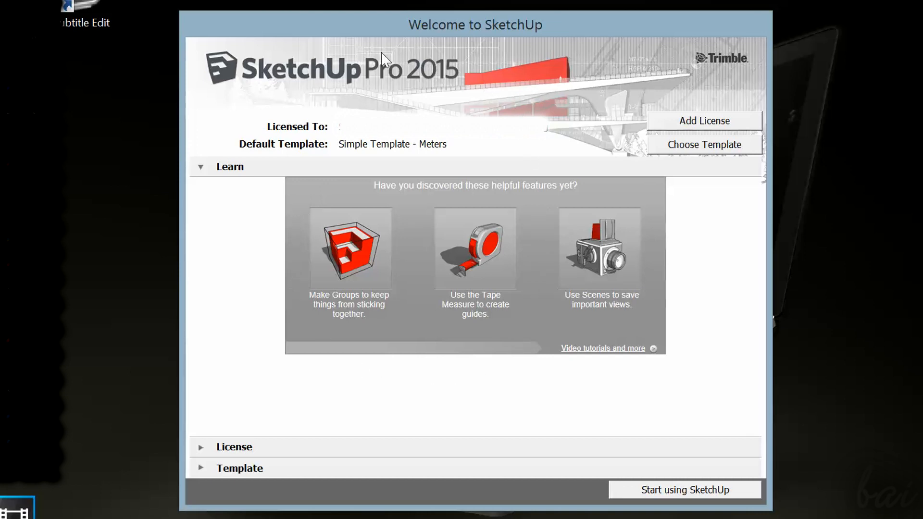
mouse_move(236, 179)
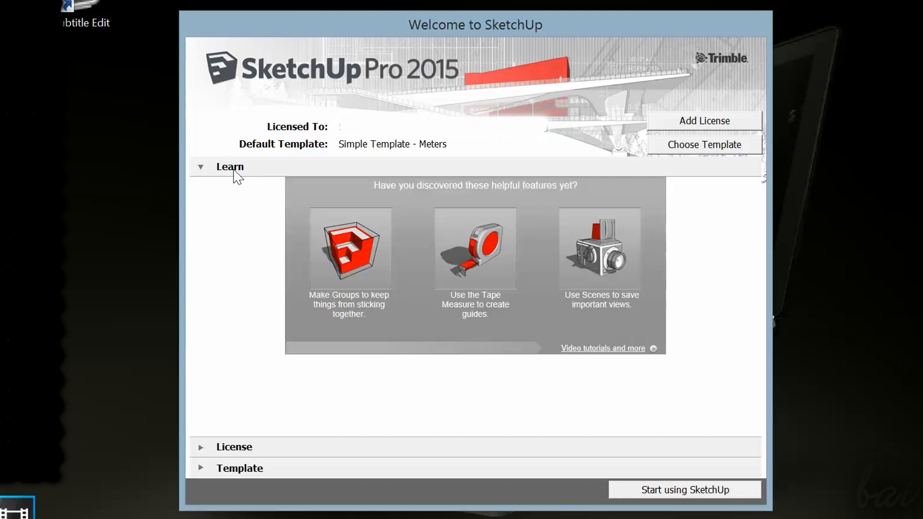
mouse_move(229, 176)
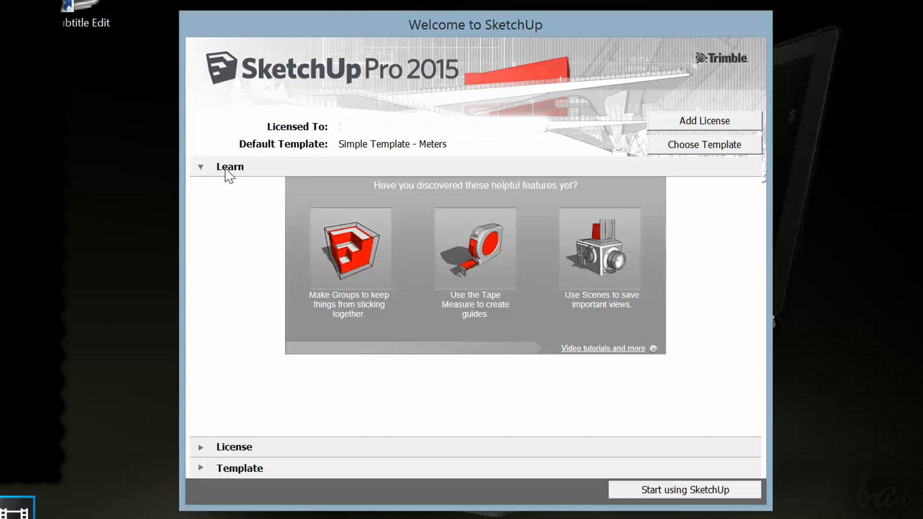
mouse_move(227, 453)
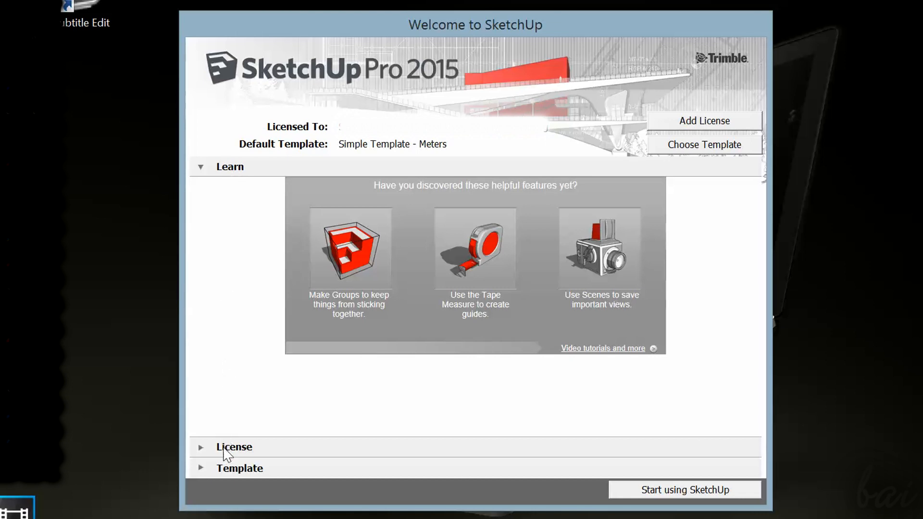
click(234, 447)
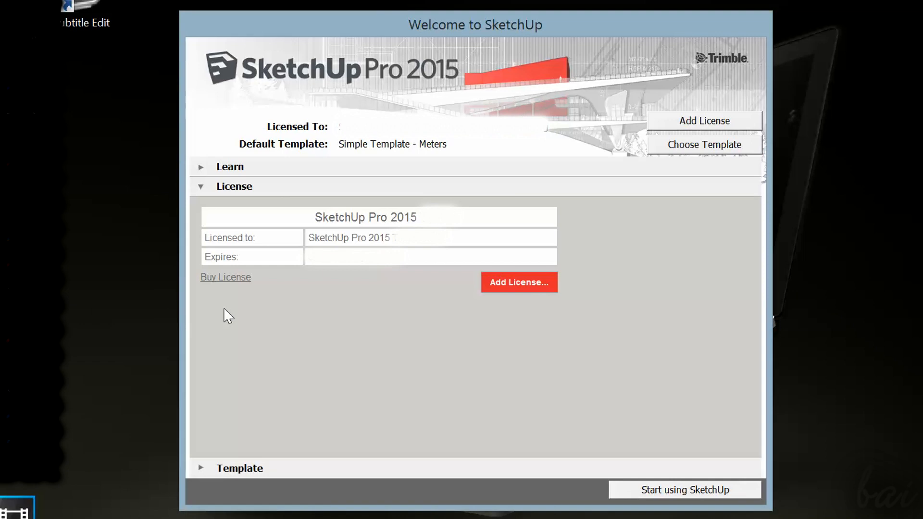
mouse_move(209, 456)
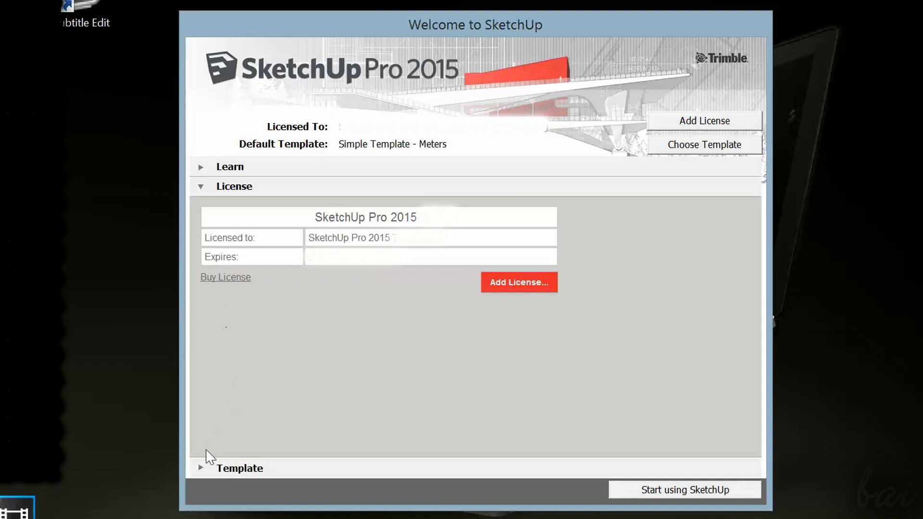
Expand the Template list and browse it to choose a different starting template
click(239, 468)
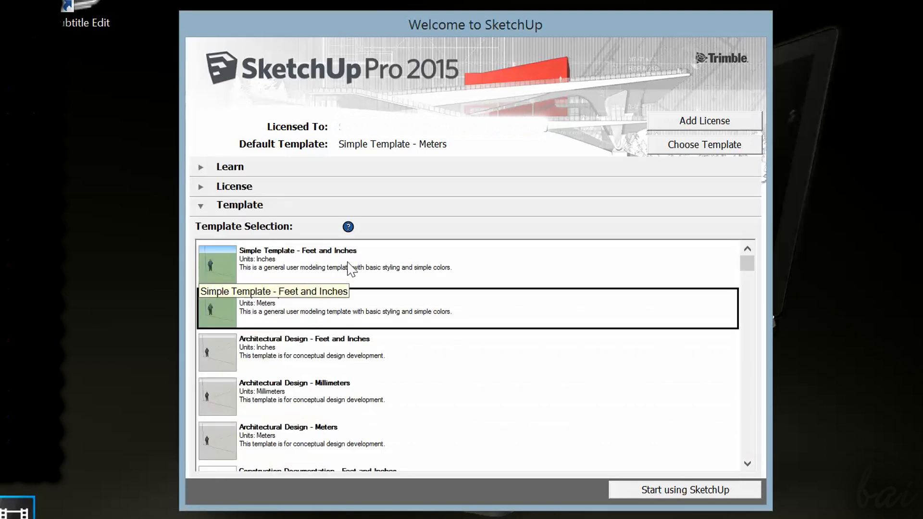
scroll(down, 3)
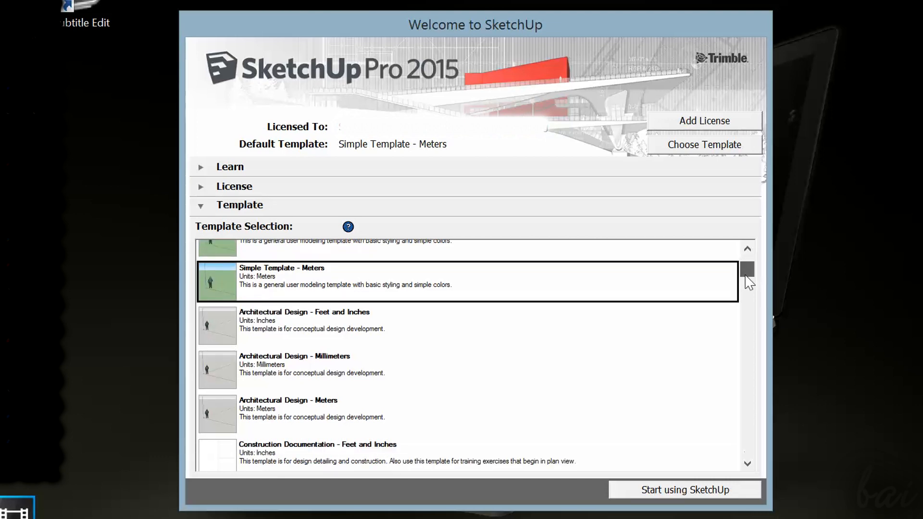
scroll(down, 3)
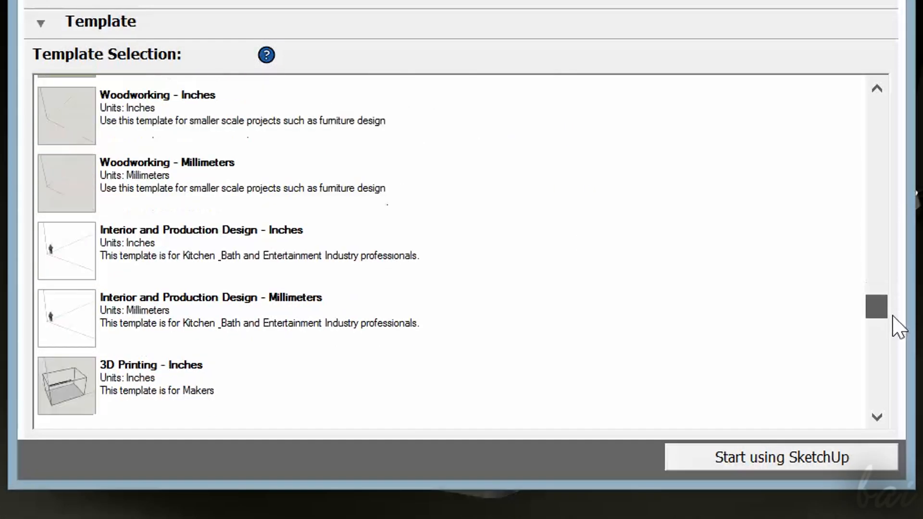
scroll(down, 3)
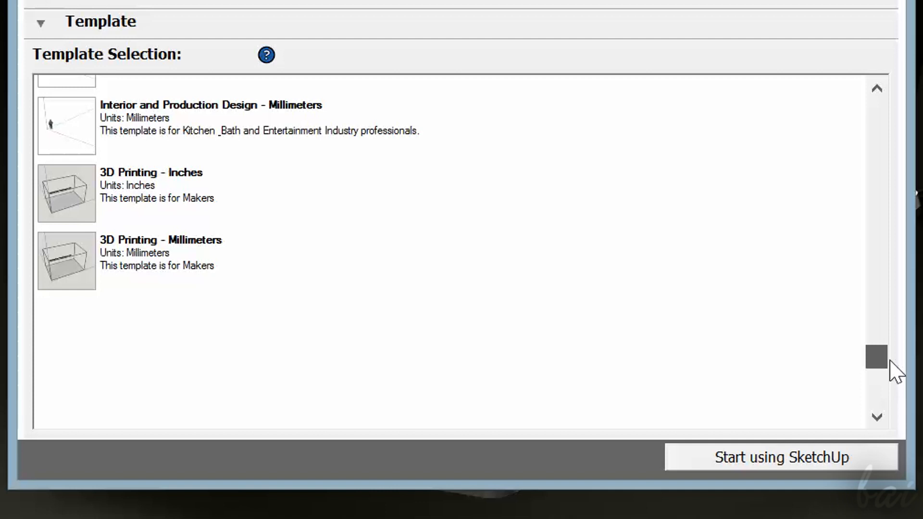
scroll(down, 3)
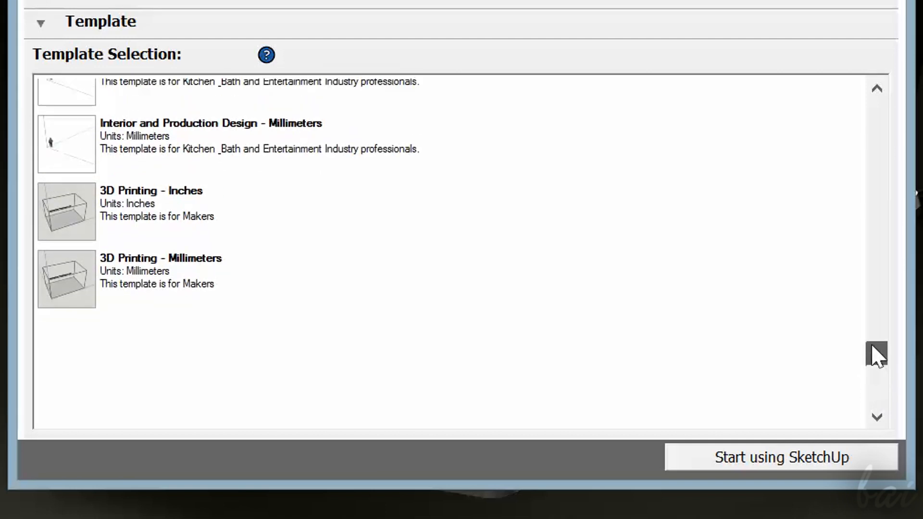
scroll(up, 3)
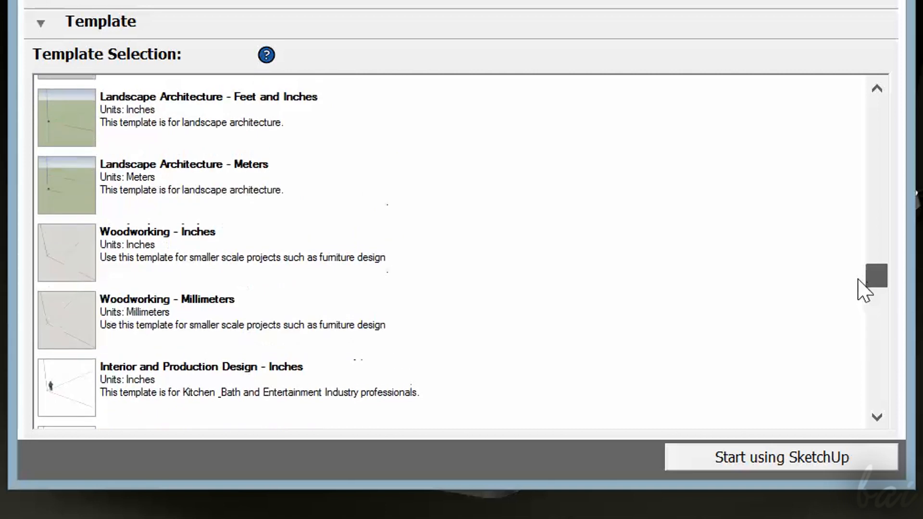
scroll(up, 3)
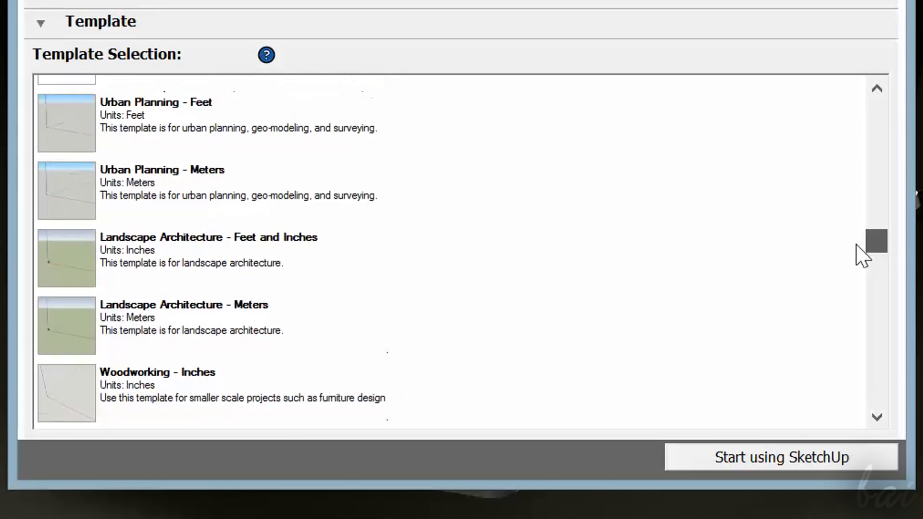
scroll(up, 3)
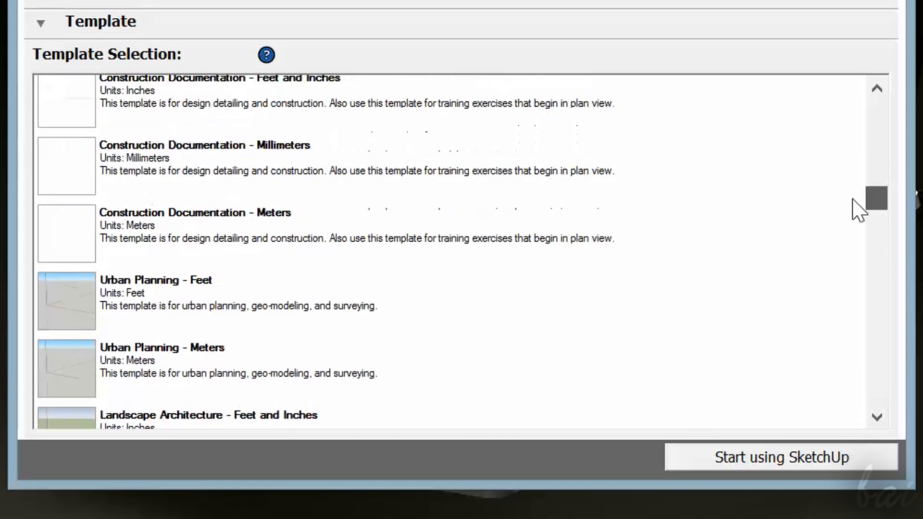
scroll(up, 3)
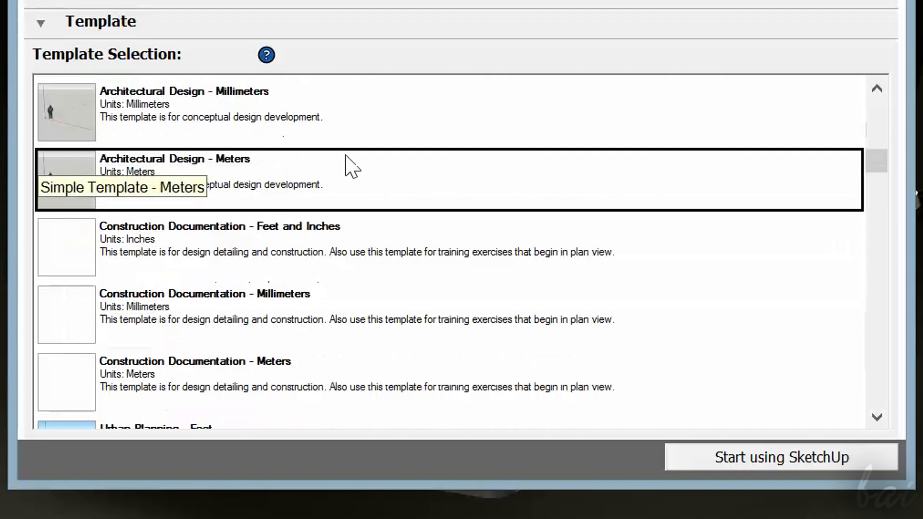
click(236, 248)
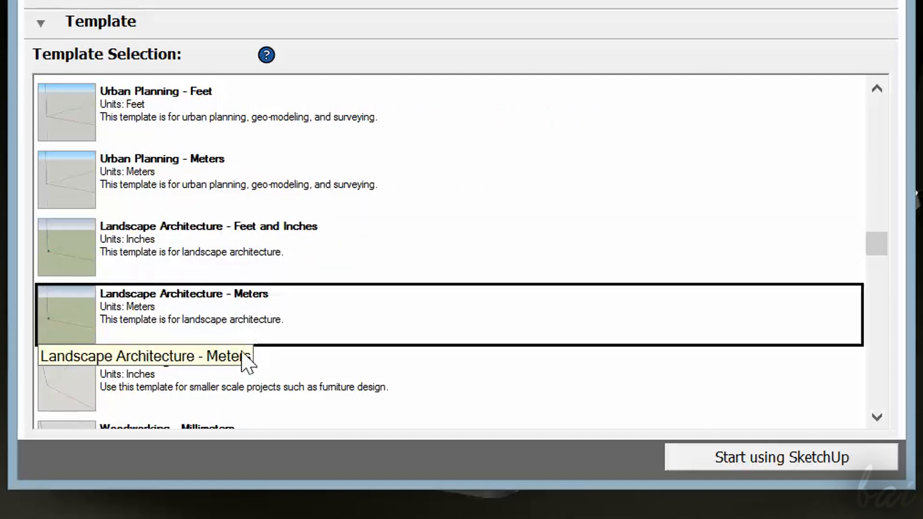
Make Simple Template - Feet and Inches the default template
scroll(down, 3)
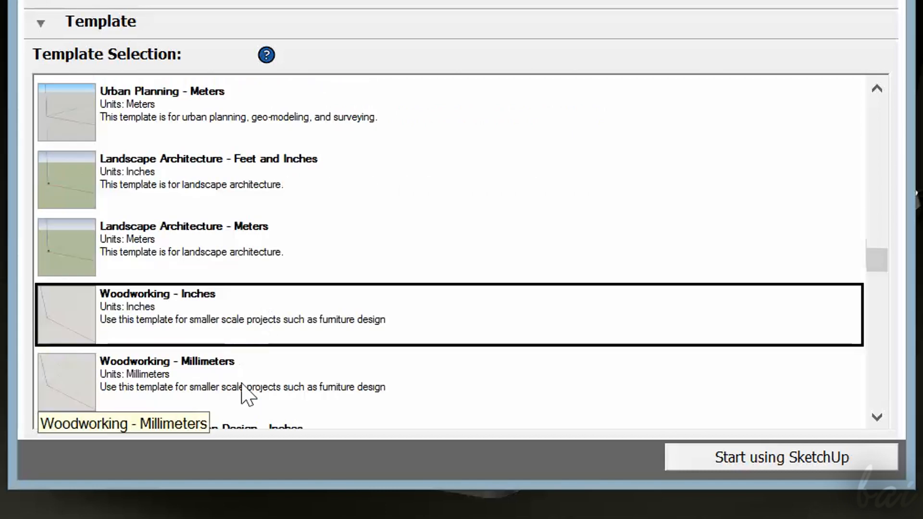
scroll(up, 3)
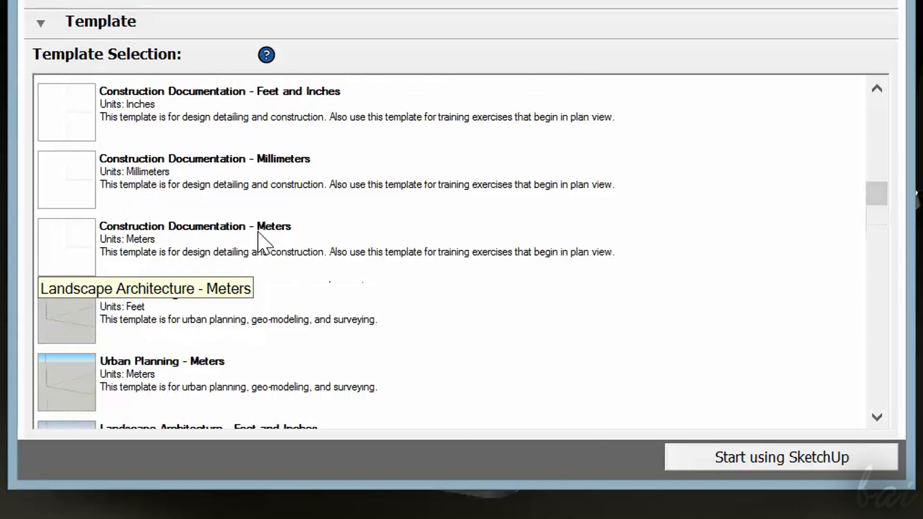
scroll(up, 3)
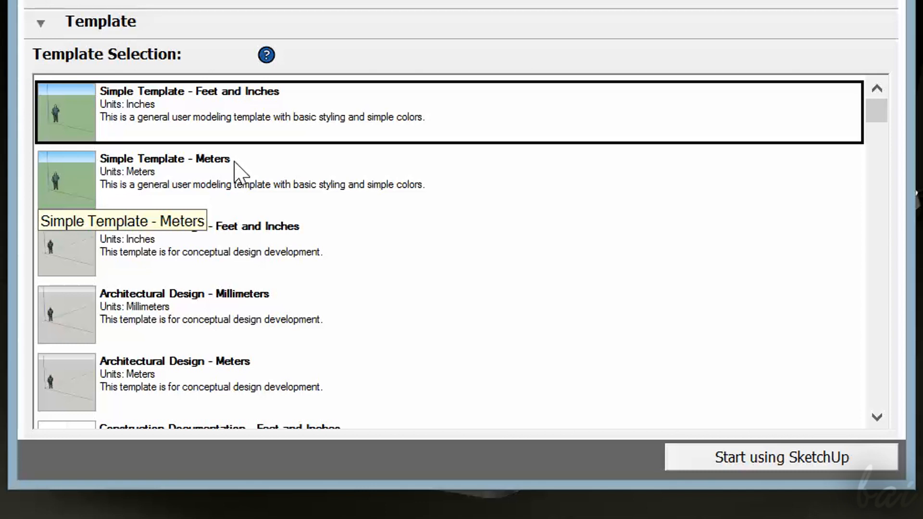
mouse_move(549, 321)
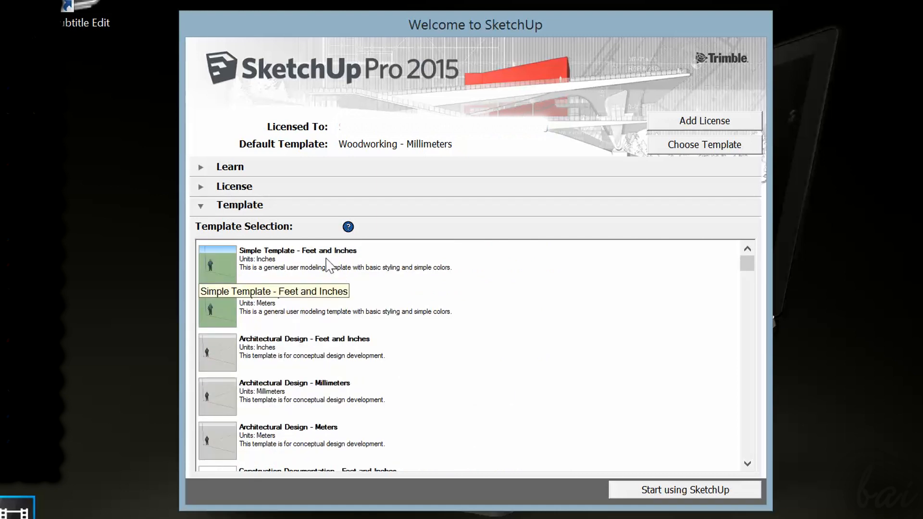
click(353, 263)
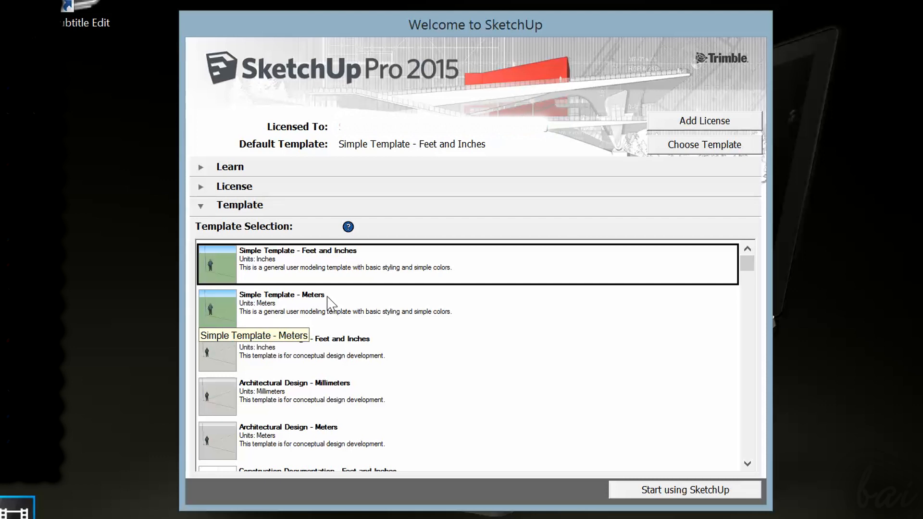
mouse_move(662, 454)
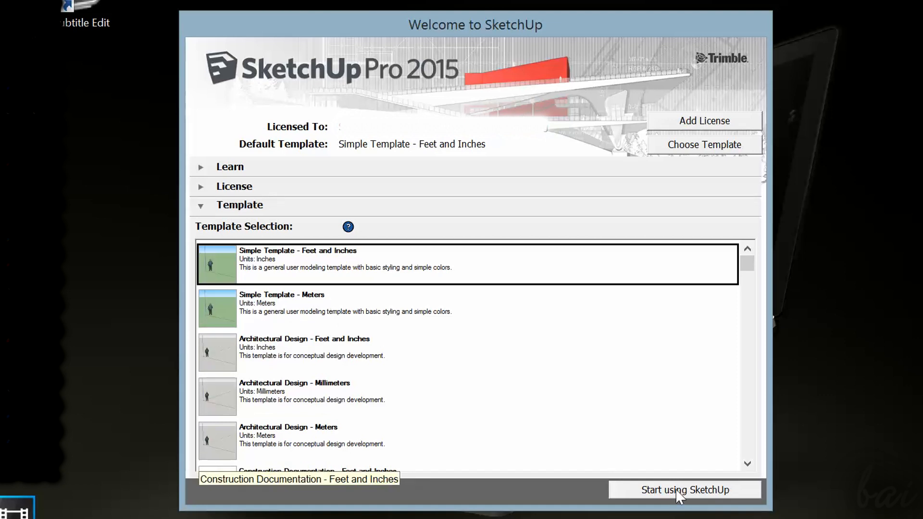
Start a new Untitled model from the chosen template
click(685, 490)
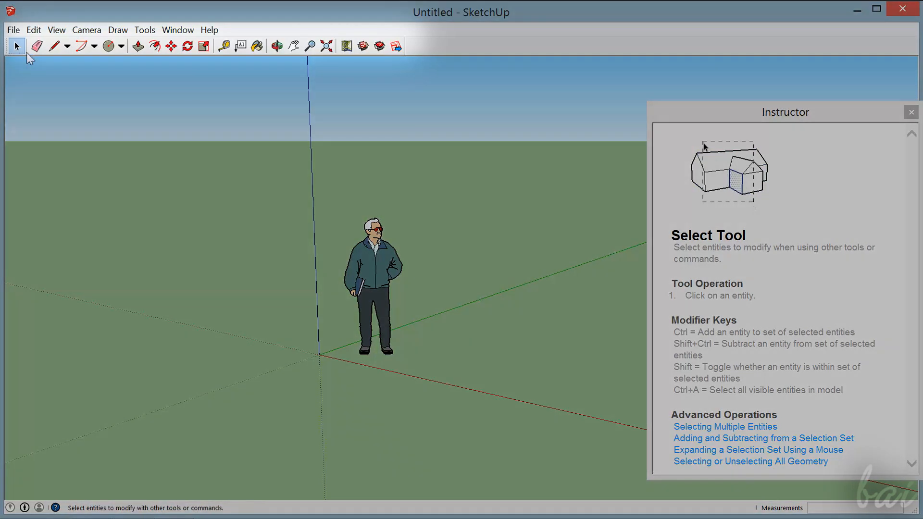
mouse_move(395, 47)
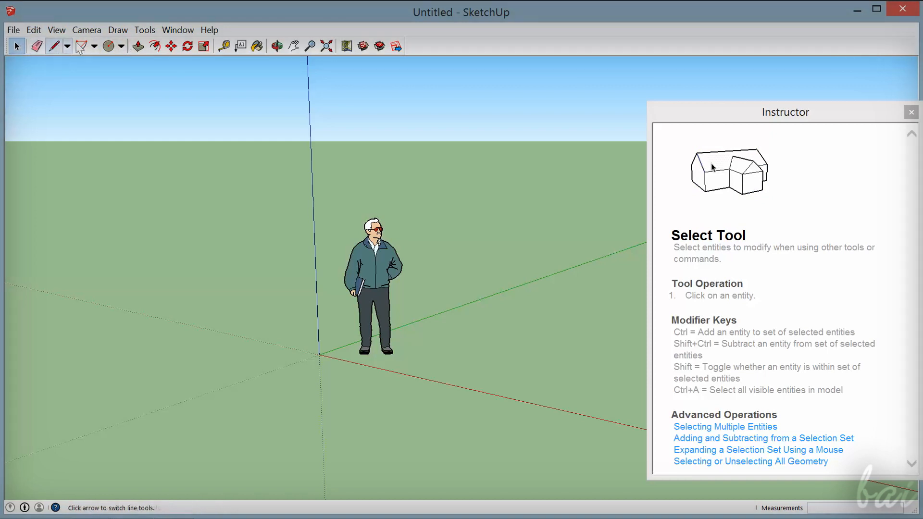
click(309, 46)
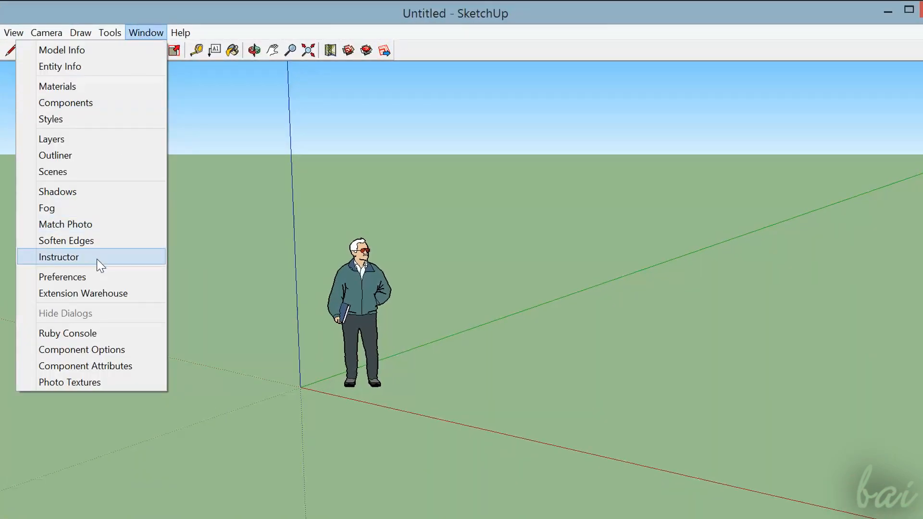
Reopen the Instructor help panel beside the model via the Window menu
click(59, 256)
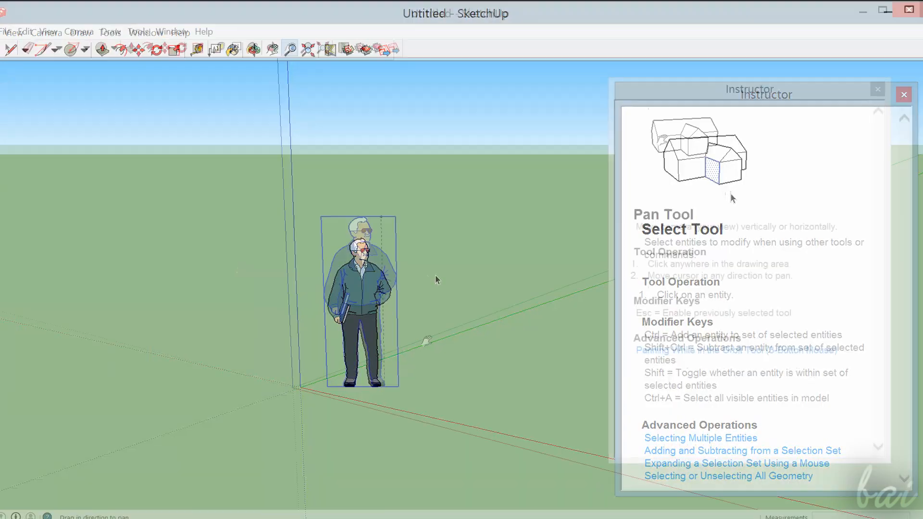
click(904, 95)
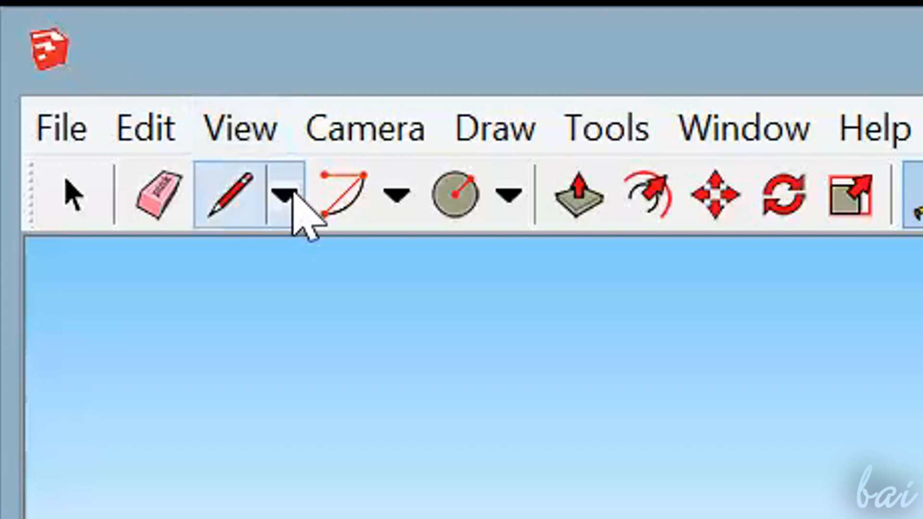
Draw a closed triangular face on the ground with the straight Line tool
click(285, 194)
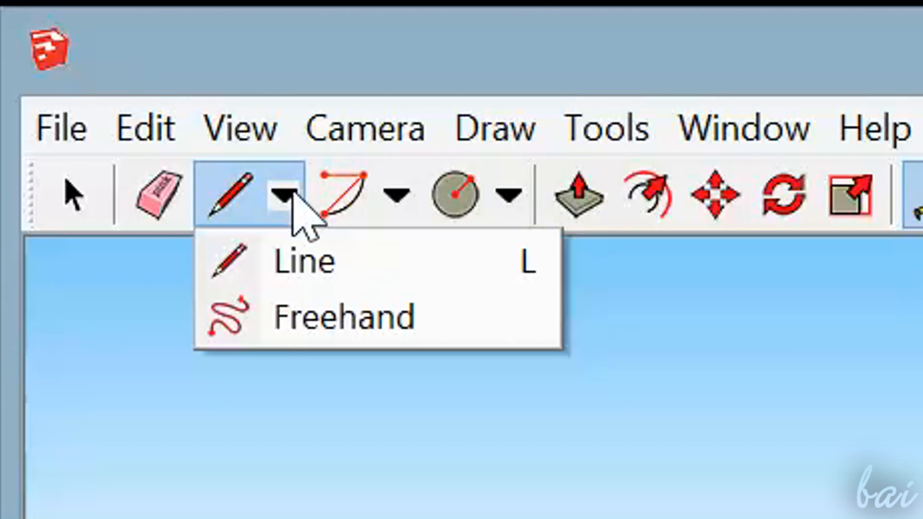
mouse_move(321, 317)
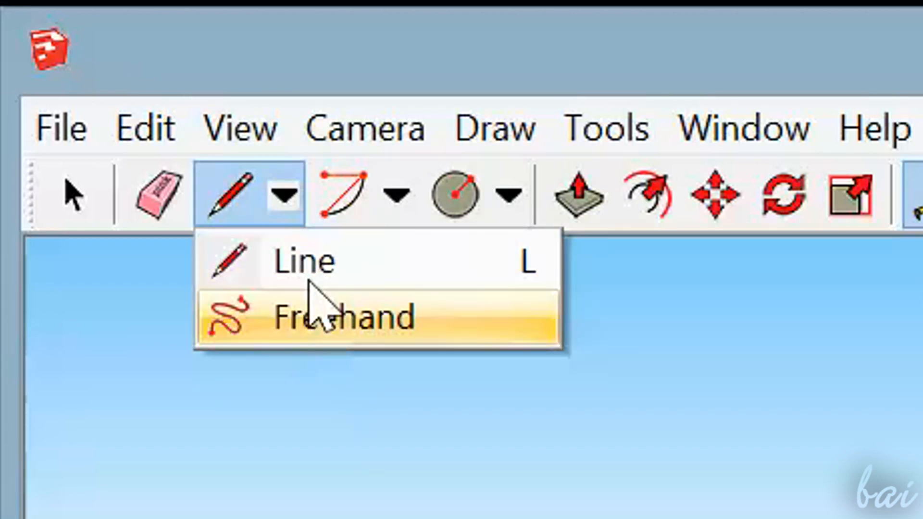
mouse_move(303, 262)
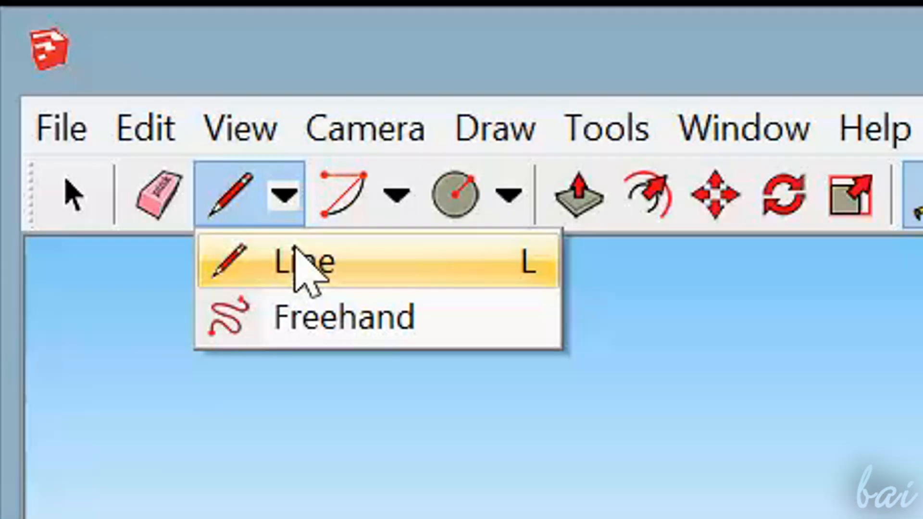
click(303, 261)
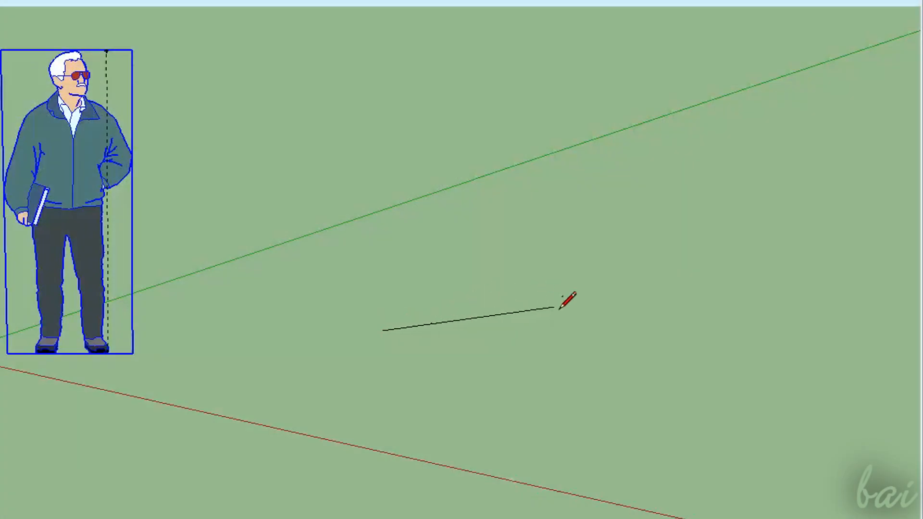
click(588, 285)
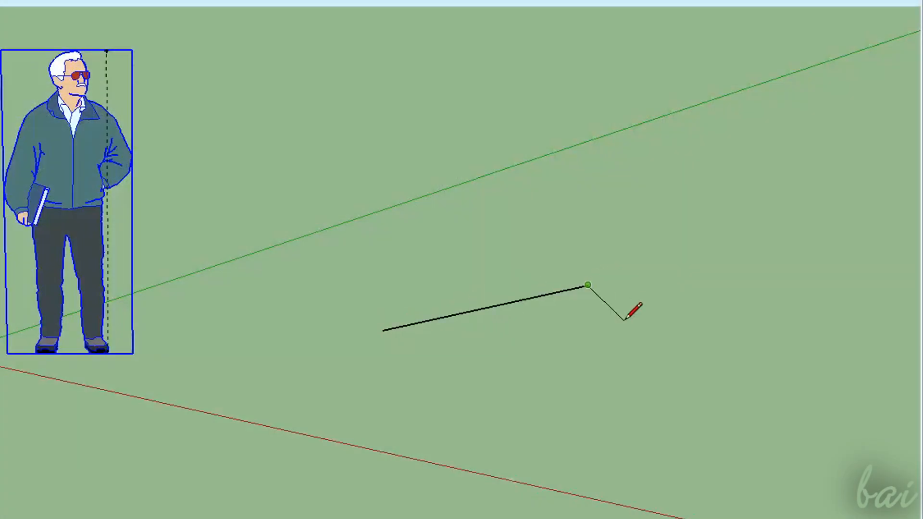
mouse_move(815, 303)
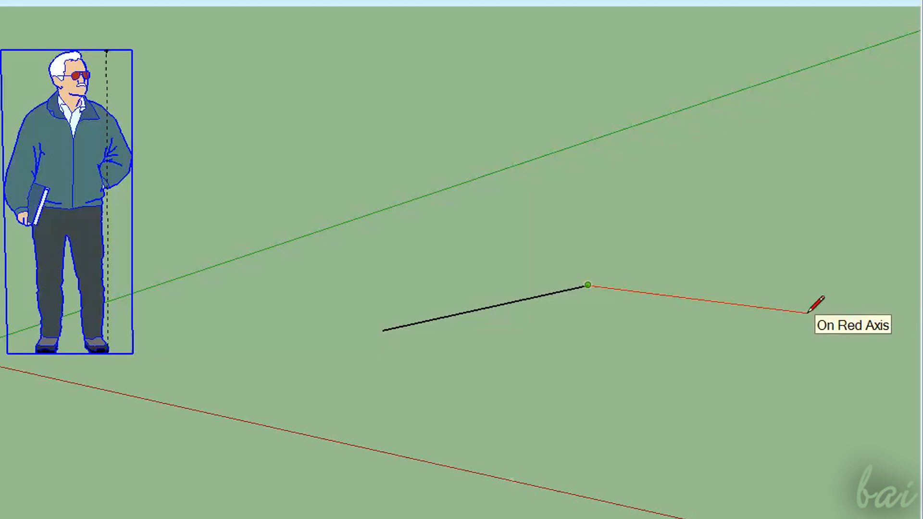
mouse_move(727, 294)
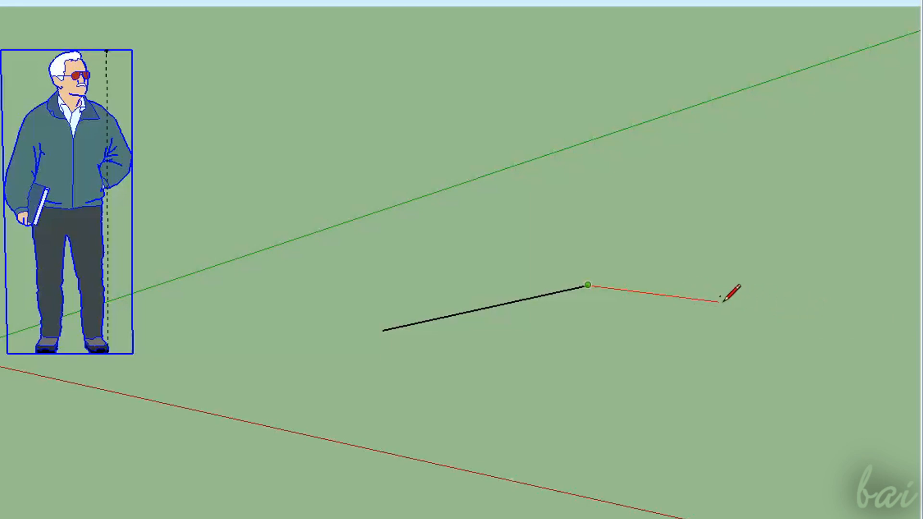
mouse_move(760, 189)
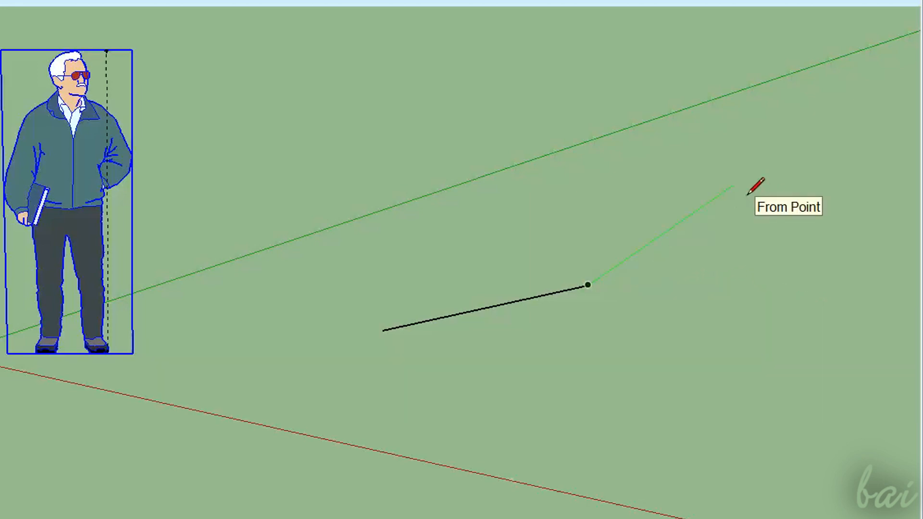
mouse_move(594, 180)
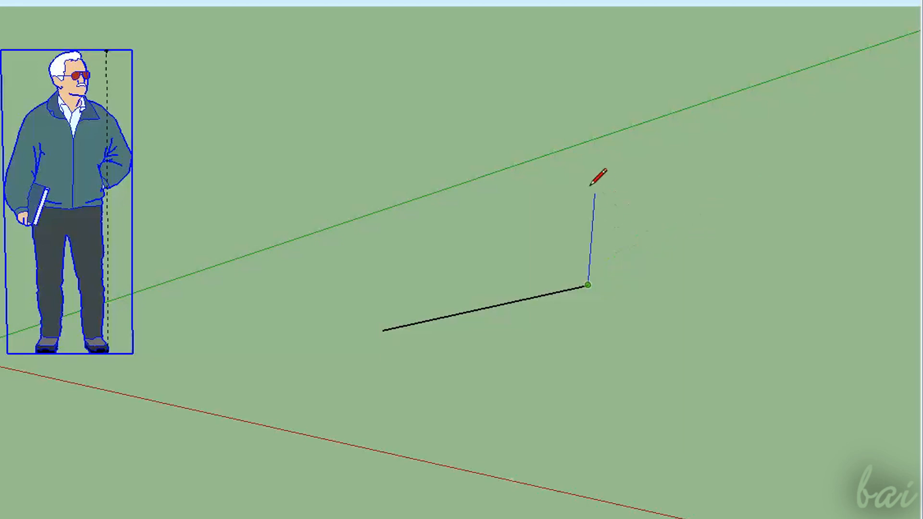
mouse_move(607, 85)
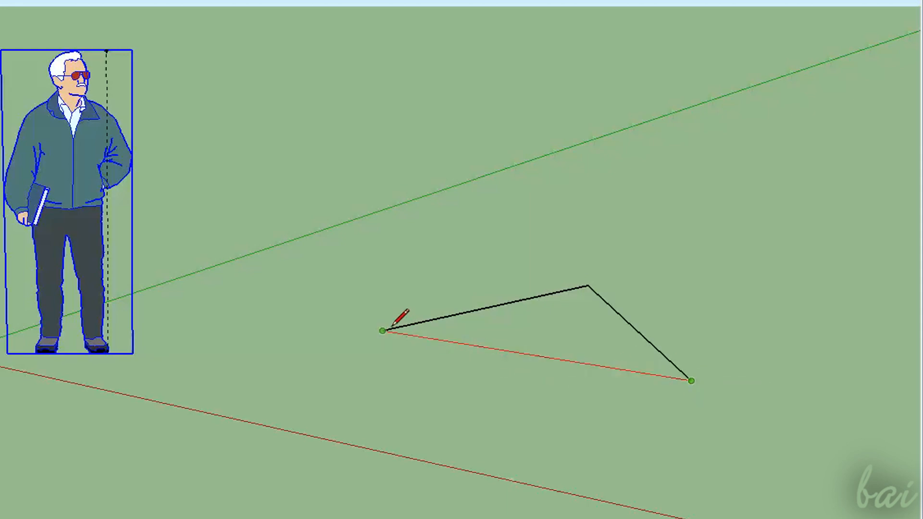
click(382, 331)
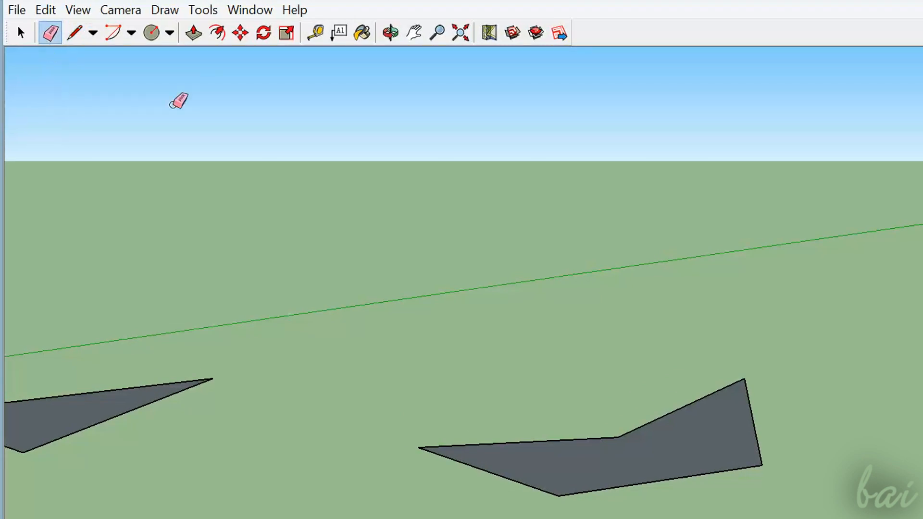
mouse_move(513, 480)
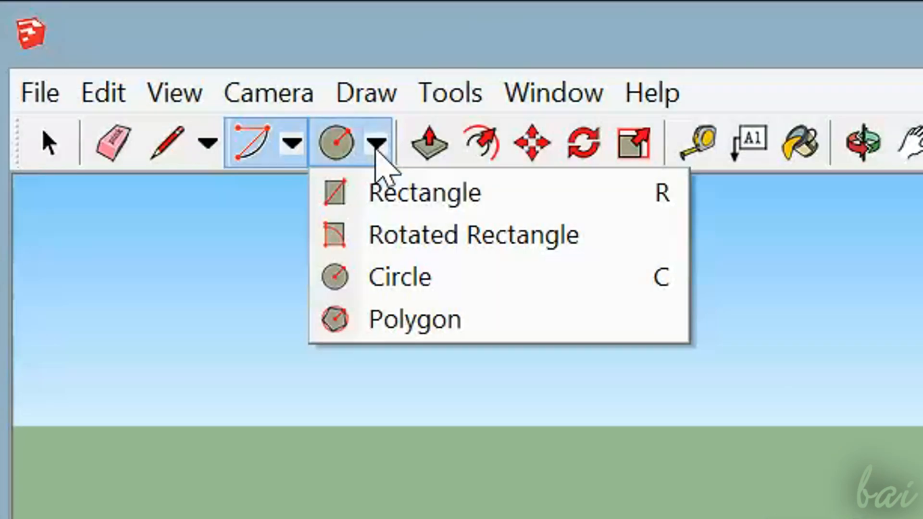
mouse_move(406, 319)
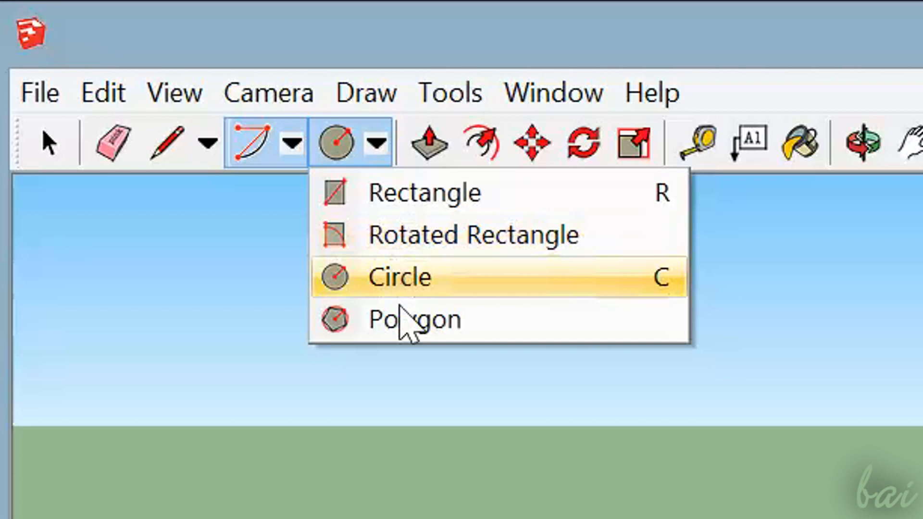
Switch to the Polygon tool to draw a hexagon beside the triangle
click(399, 277)
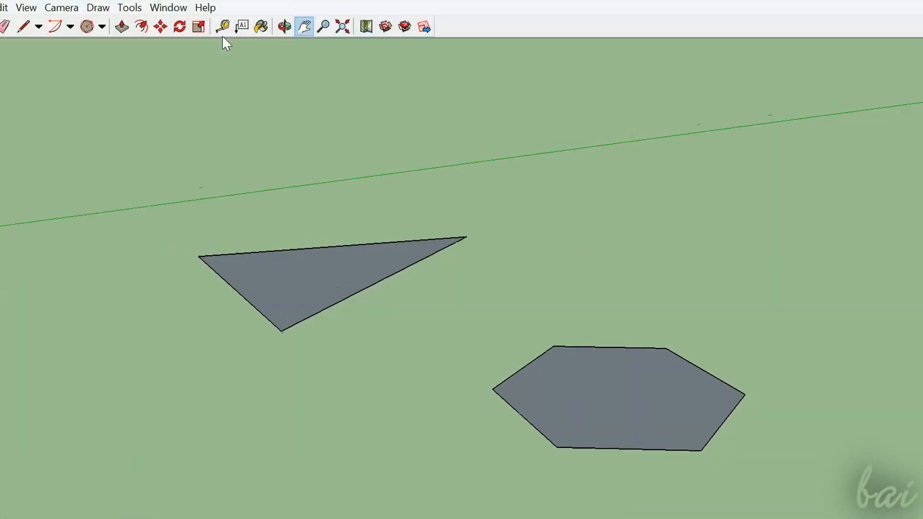
click(122, 27)
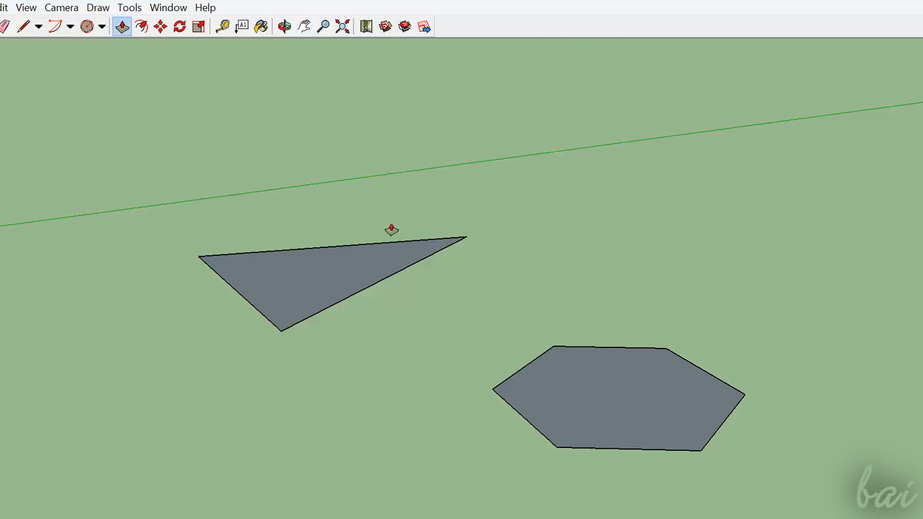
click(612, 393)
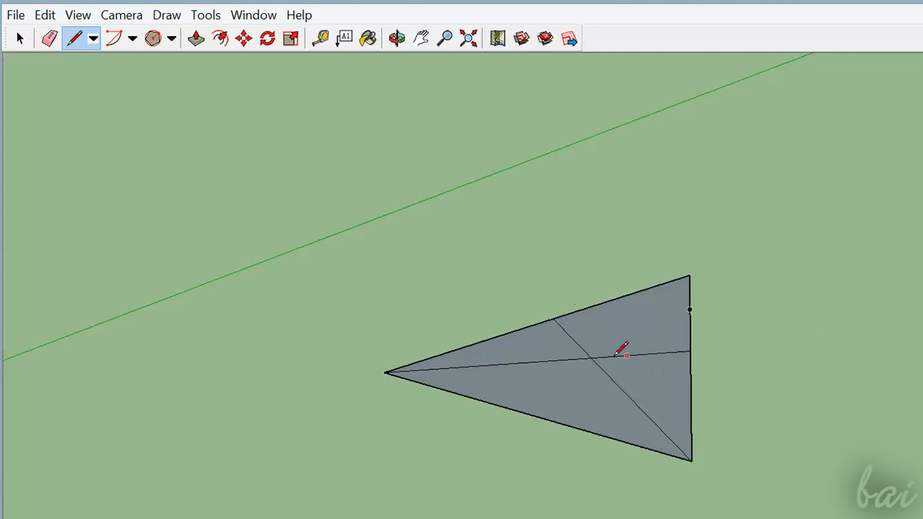
Raise an apex above the triangle's centre and connect it to the corners, forming a pyramid
click(590, 358)
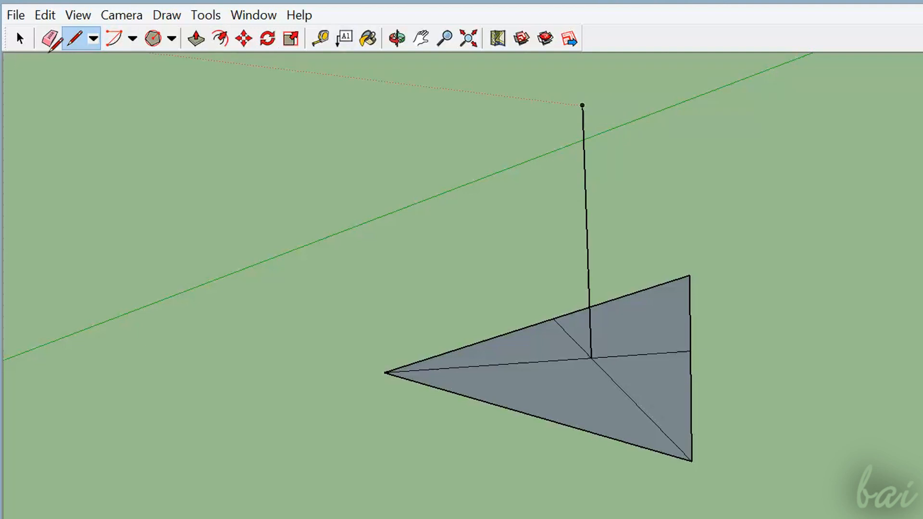
click(50, 38)
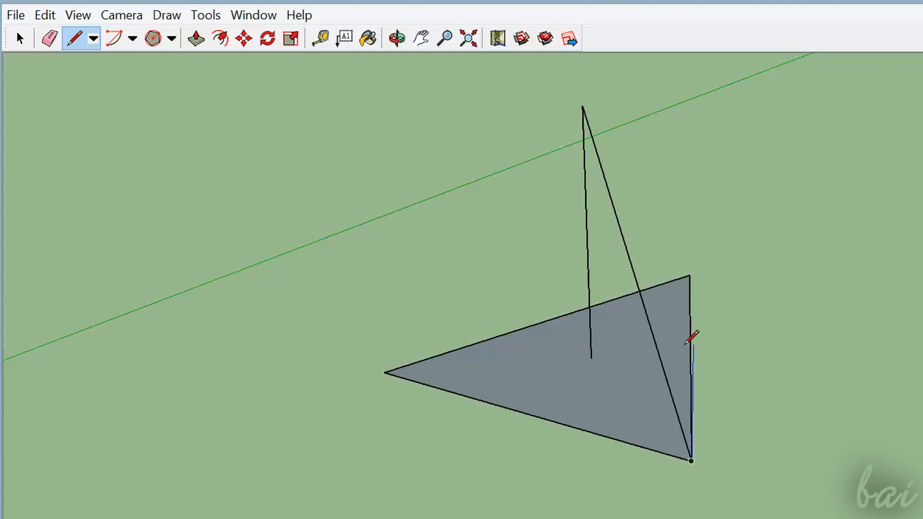
mouse_move(688, 274)
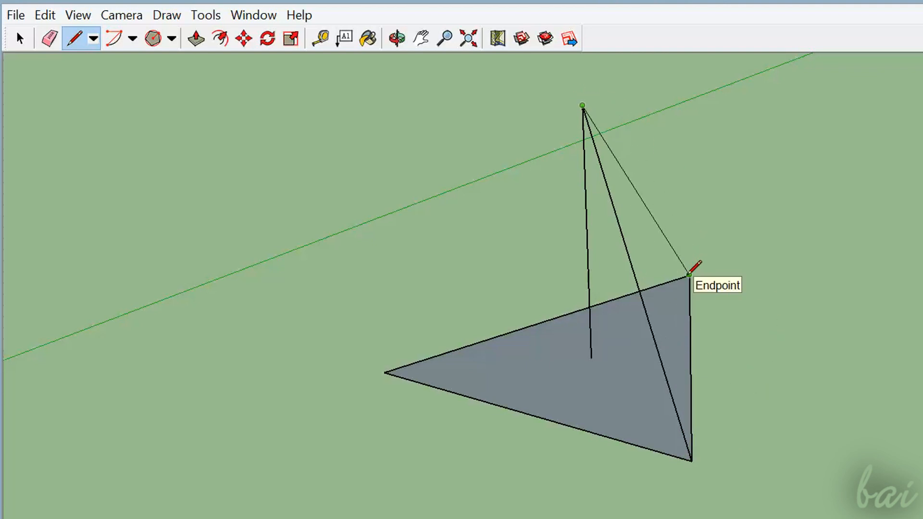
click(383, 372)
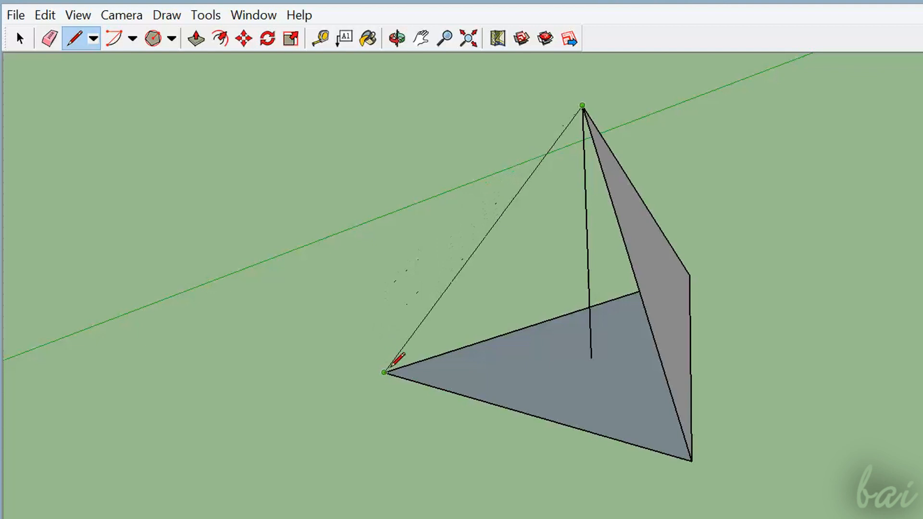
click(396, 39)
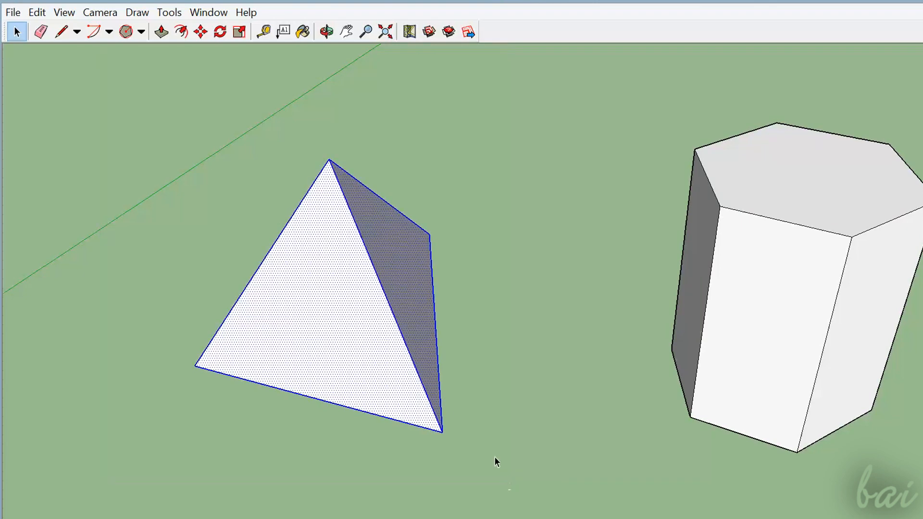
Turn the selected pyramid into a group via its right-click menu
right_click(341, 260)
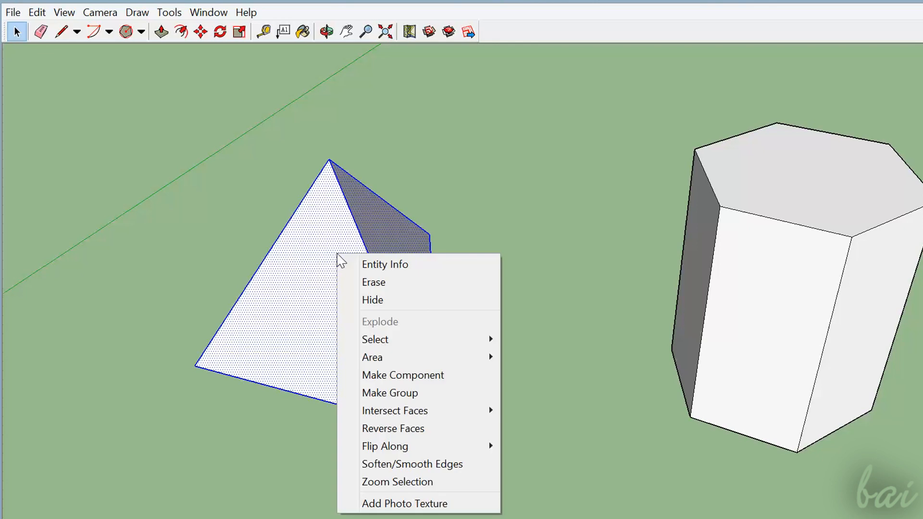
mouse_move(418, 392)
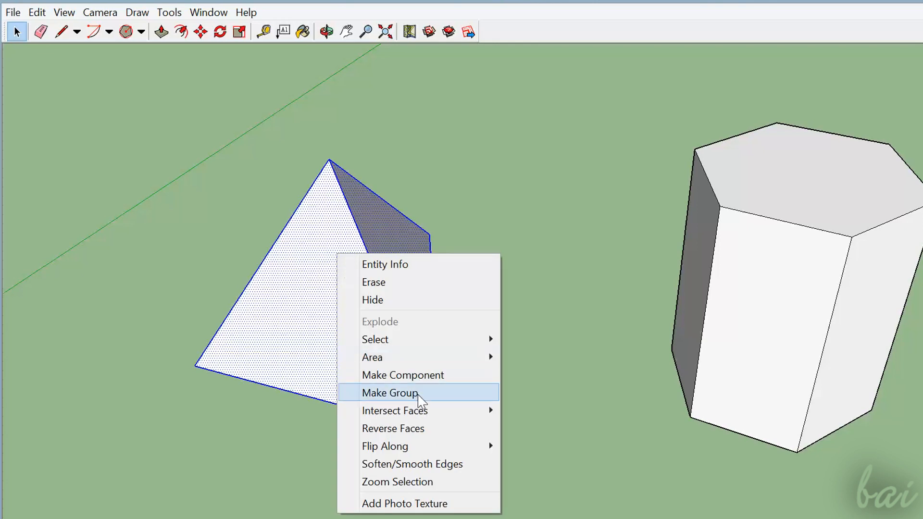
click(390, 392)
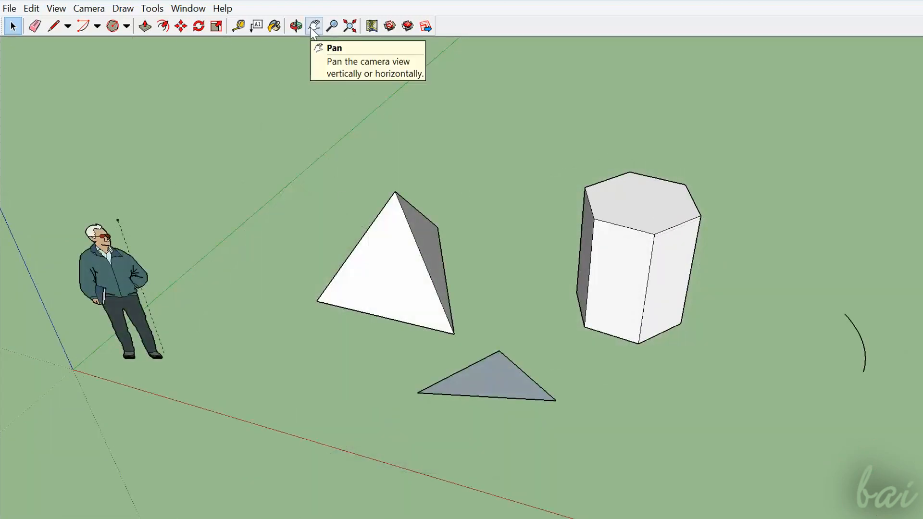
Switch to the Pan tool to reposition the camera view
click(313, 26)
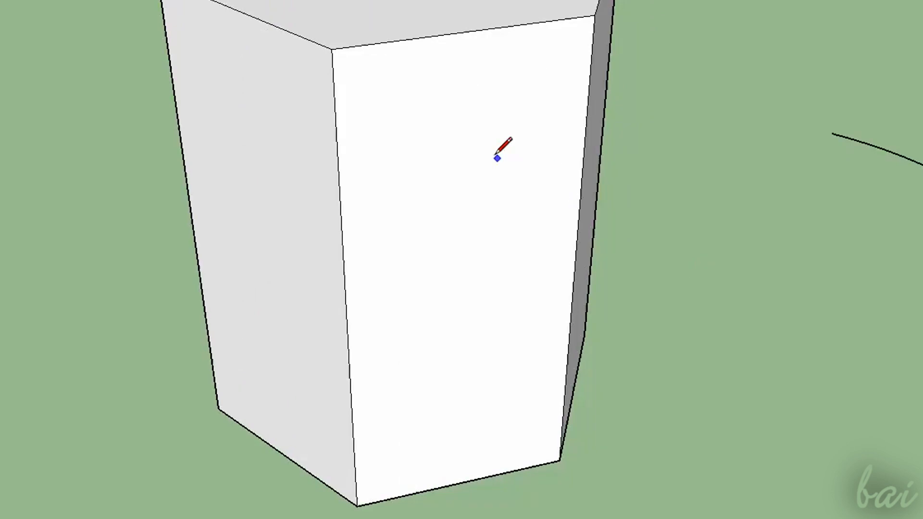
mouse_move(474, 177)
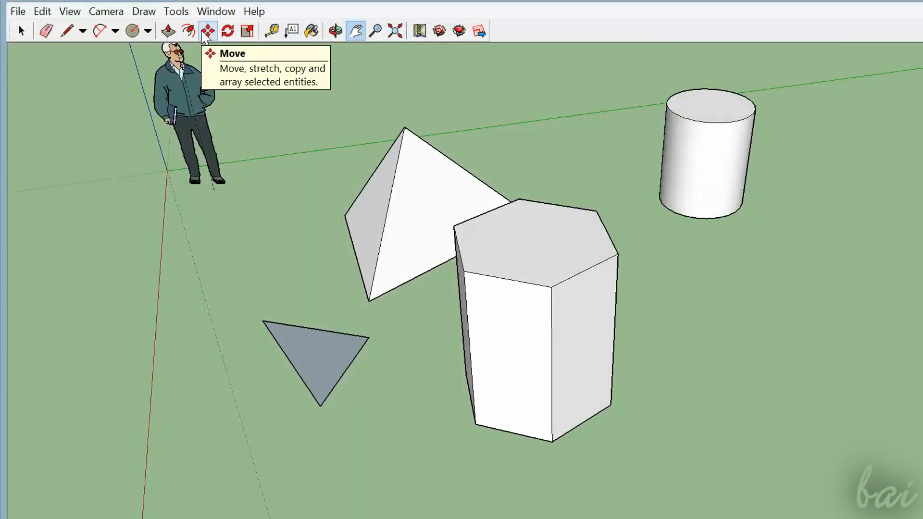
mouse_move(247, 31)
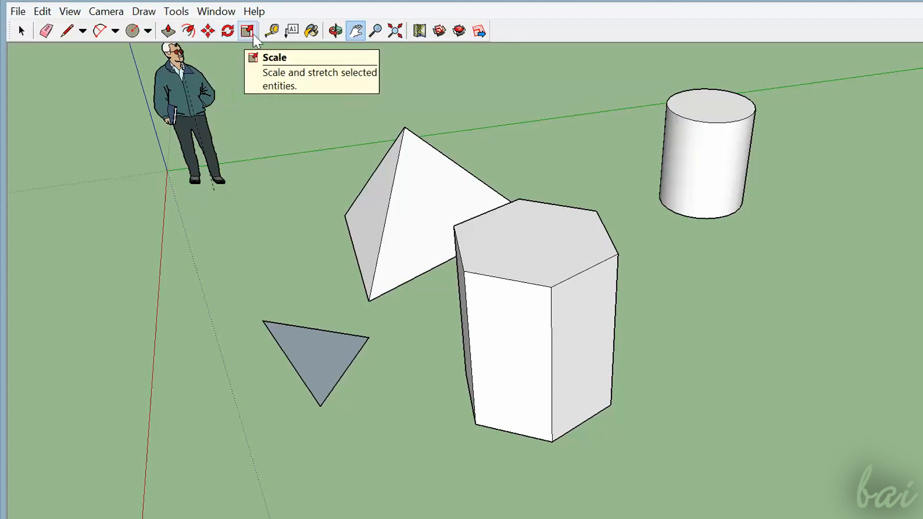
mouse_move(207, 31)
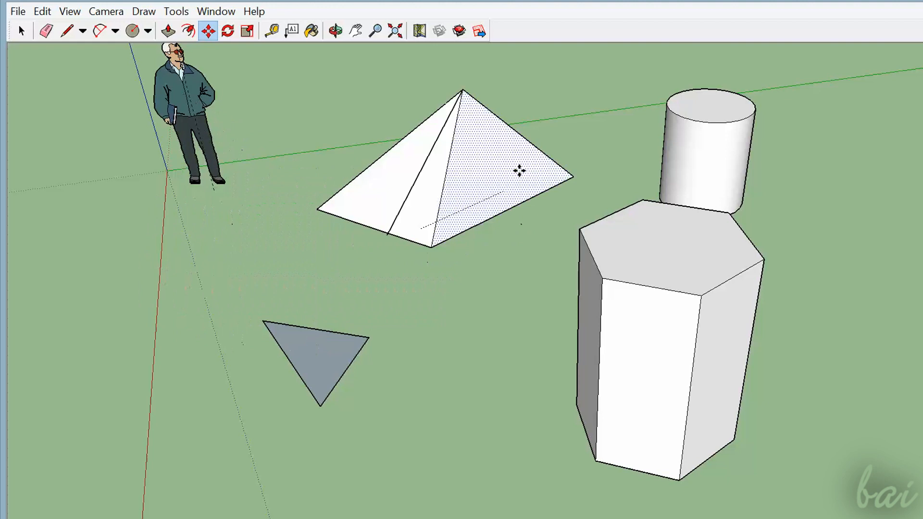
Pick the Move tool to shift the hexagonal prism in front of the cylinder
click(227, 31)
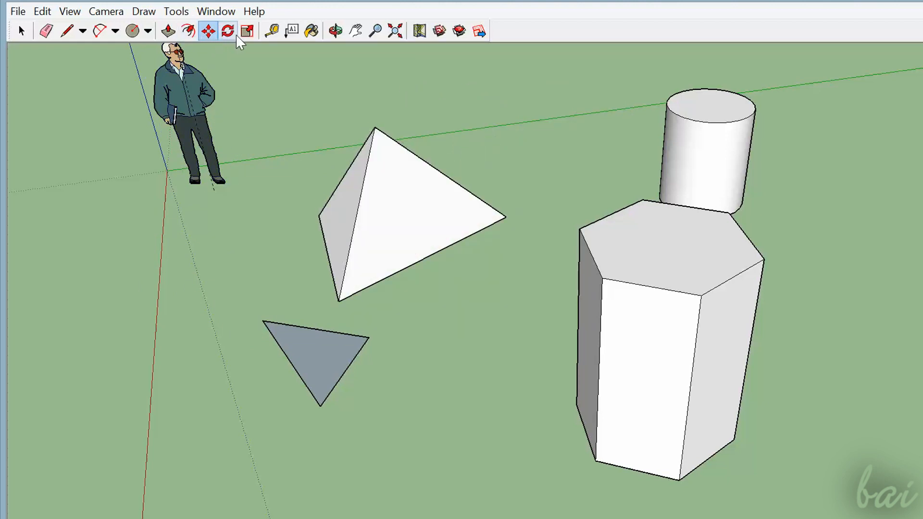
Taper the back cylinder into a pointed cone by scaling its top face to a point
click(226, 31)
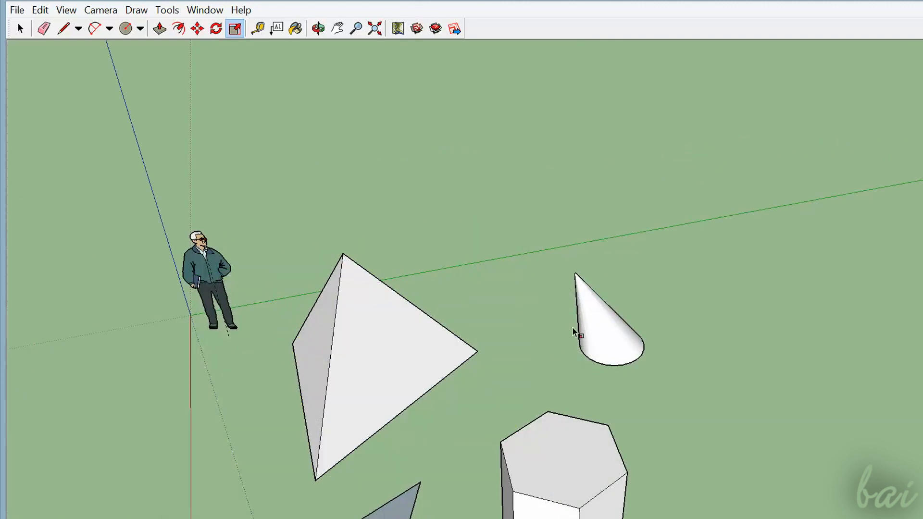
Stretch the grey ground triangle into a longer, narrower shape with the Scale grips
click(589, 424)
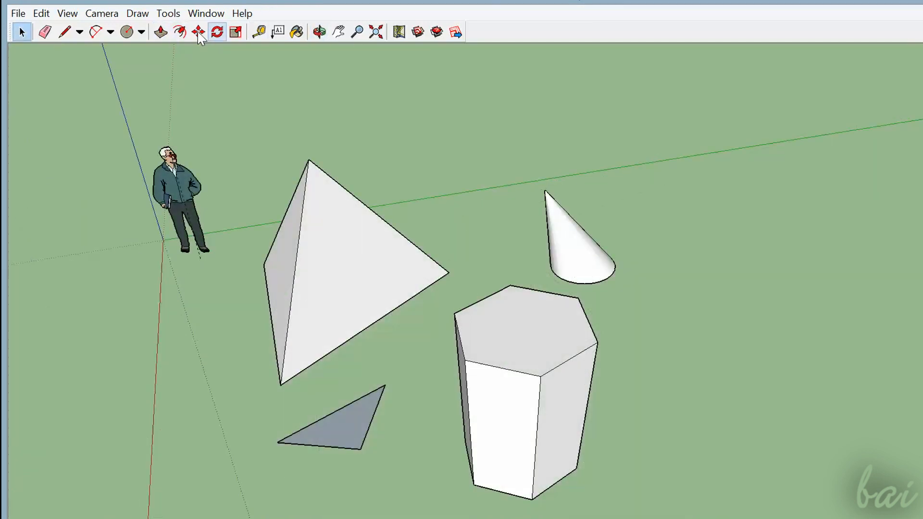
click(160, 32)
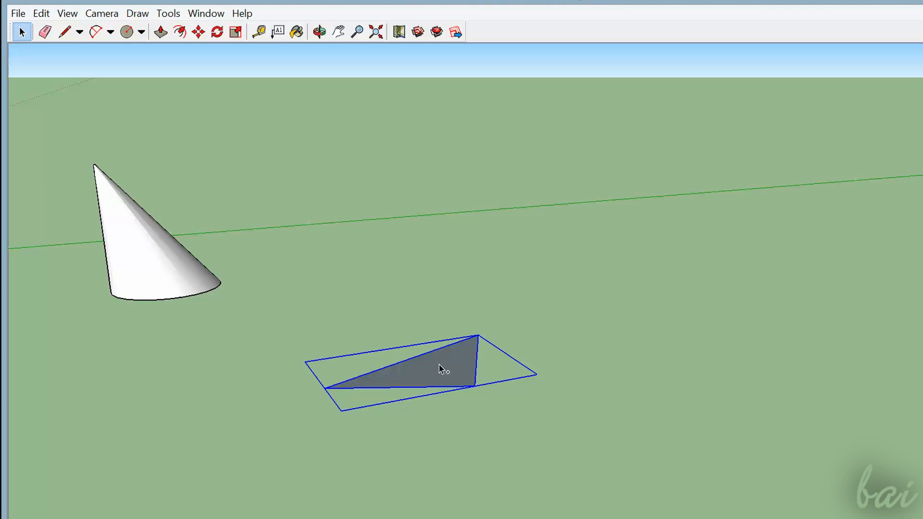
key(Delete)
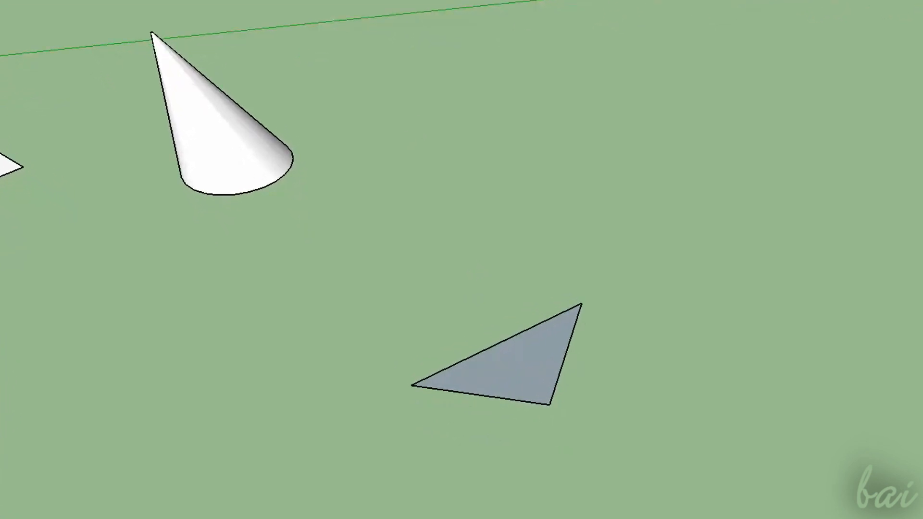
Show Entity Info for the grey triangle face (layer and ~5.26 sq ft area)
click(528, 365)
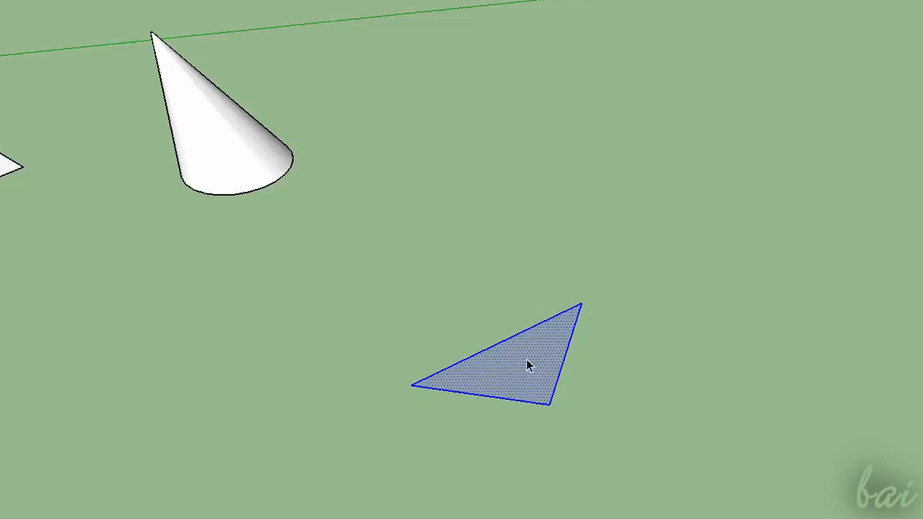
click(597, 415)
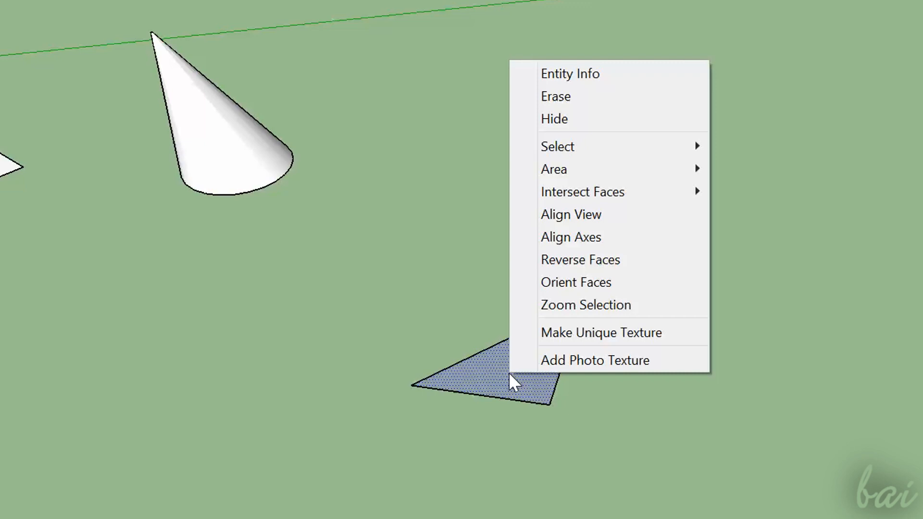
mouse_move(611, 97)
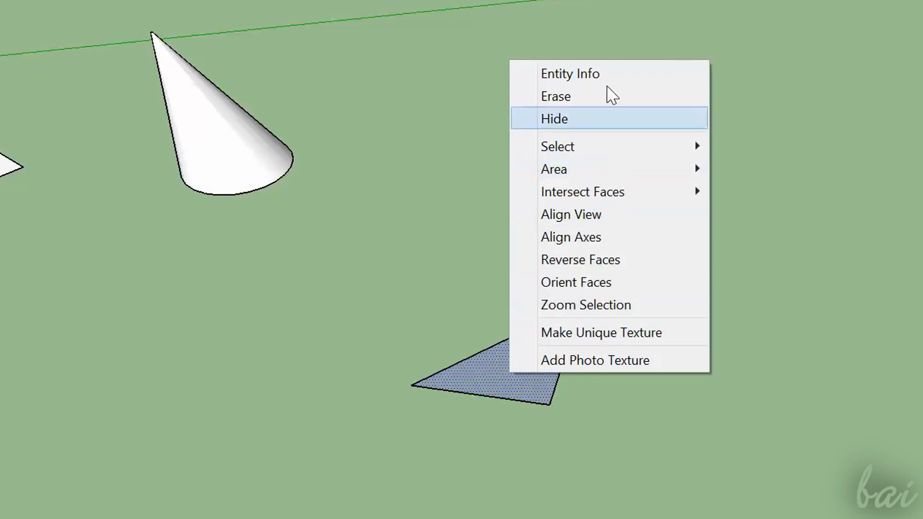
click(570, 73)
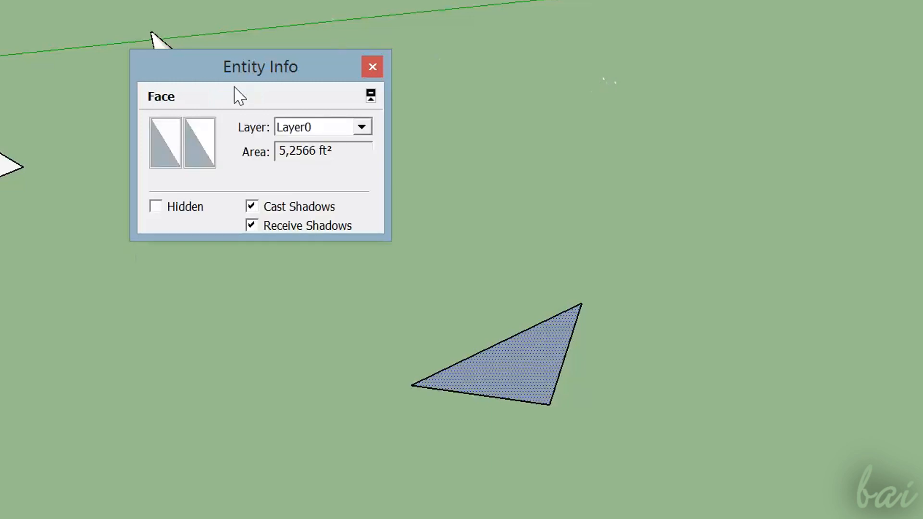
mouse_move(171, 147)
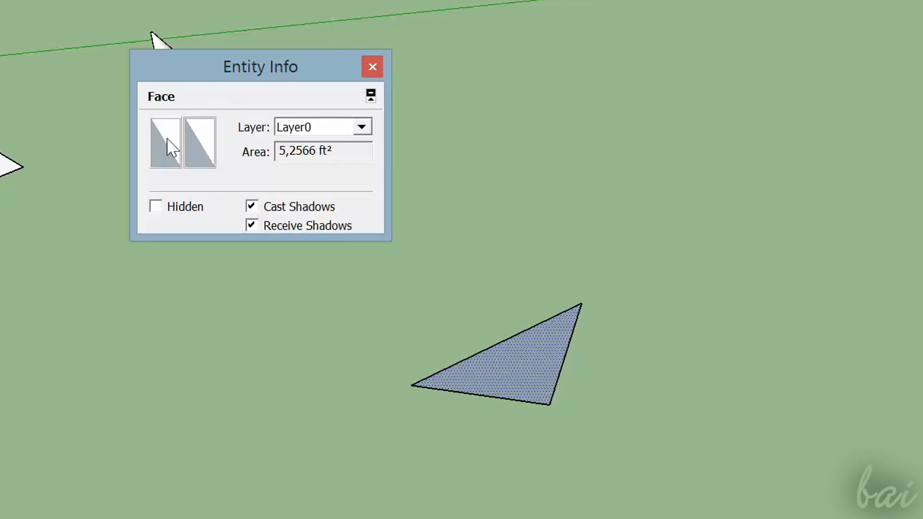
Assign the Steve_Skin material to the triangle and recolour it yellow, turning cone and triangle yellow
click(165, 141)
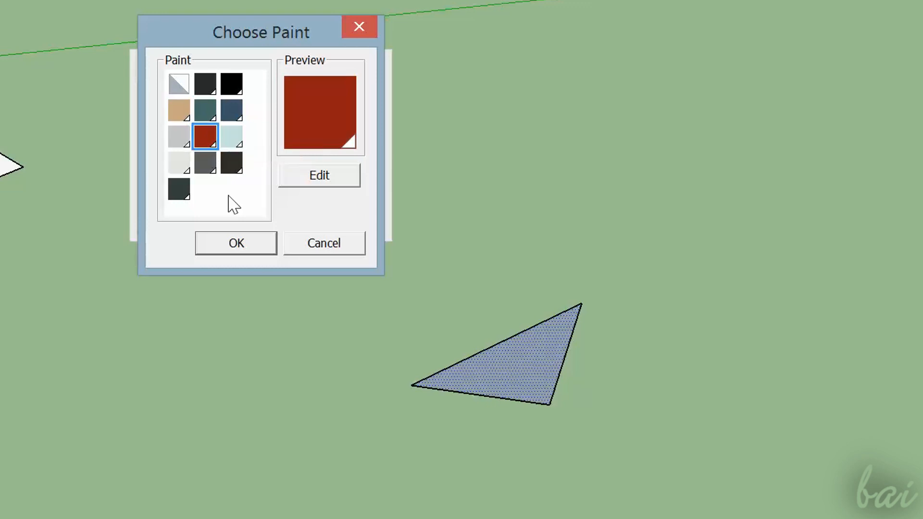
click(235, 243)
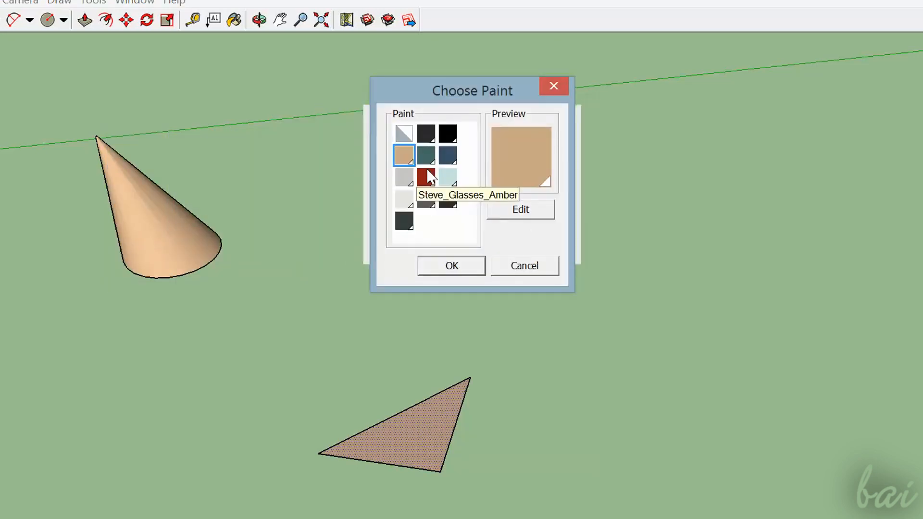
click(520, 208)
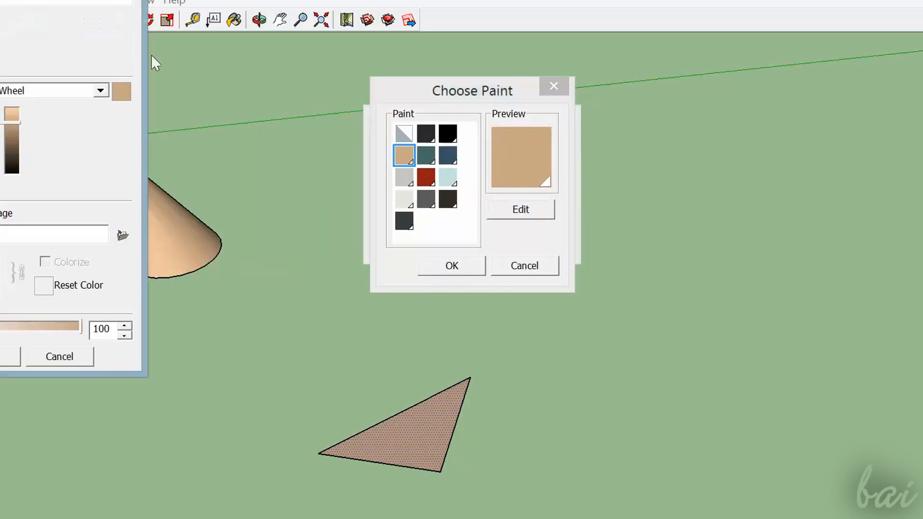
click(519, 209)
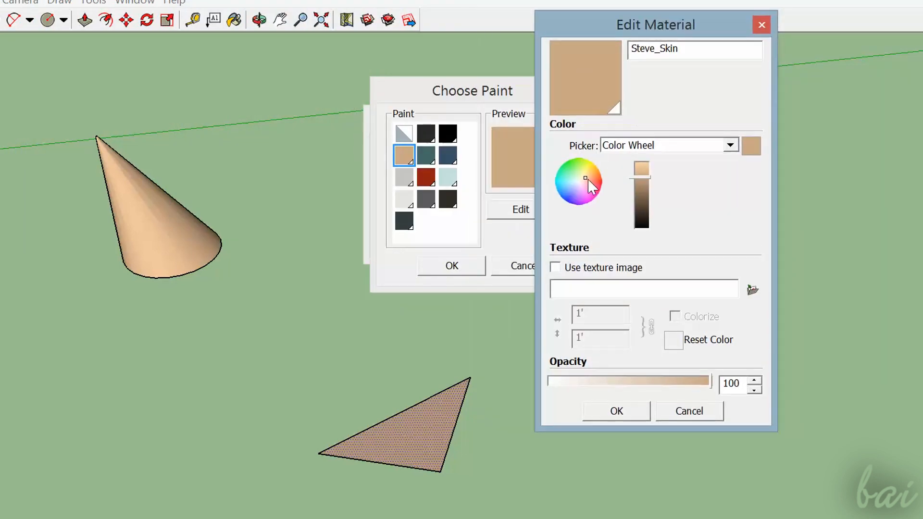
click(568, 195)
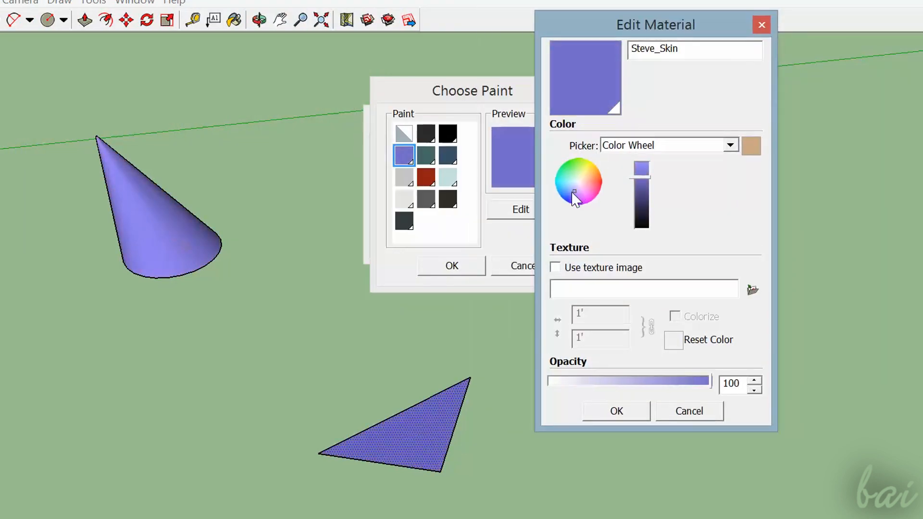
click(588, 177)
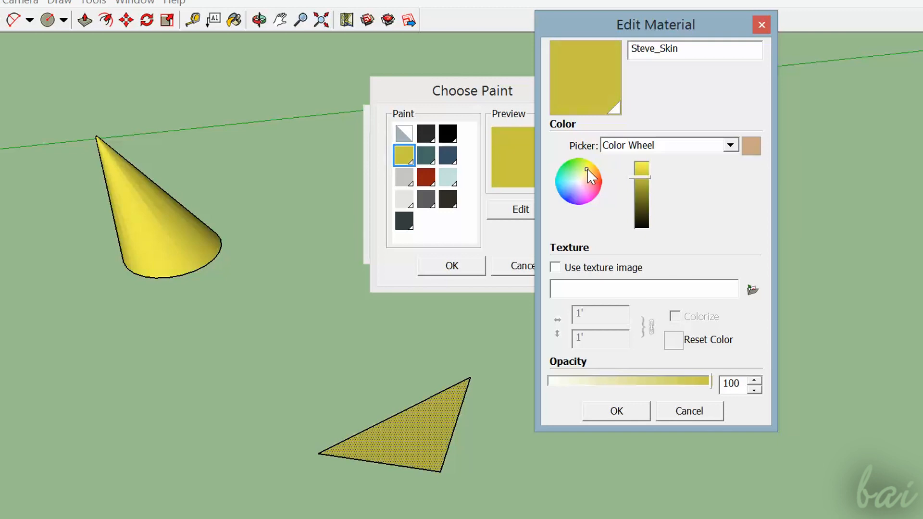
click(574, 171)
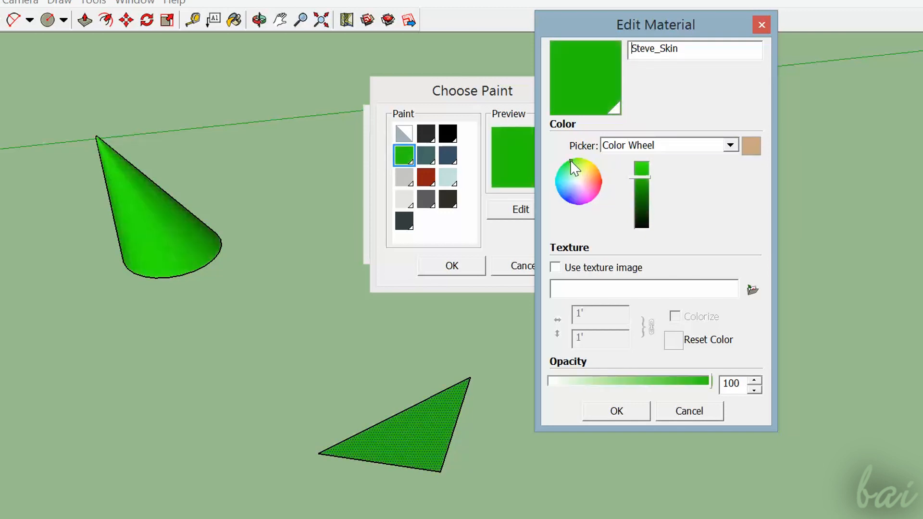
click(597, 180)
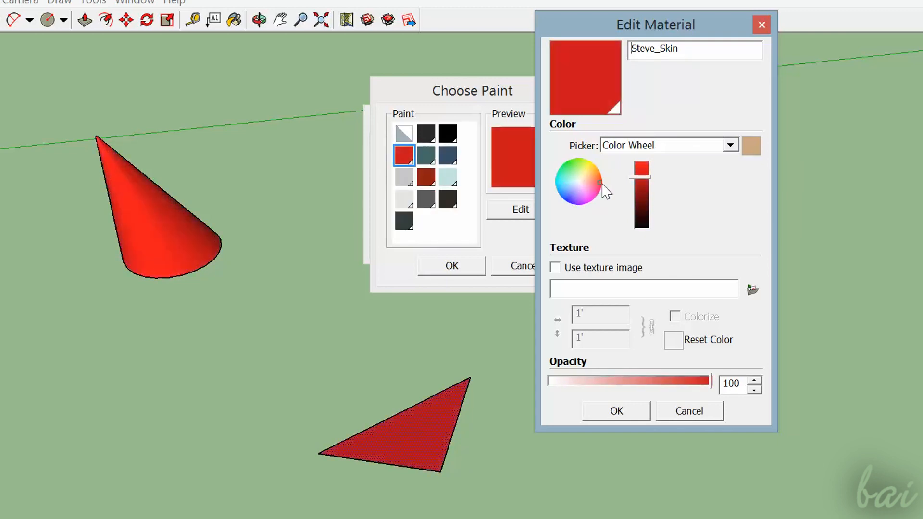
click(589, 171)
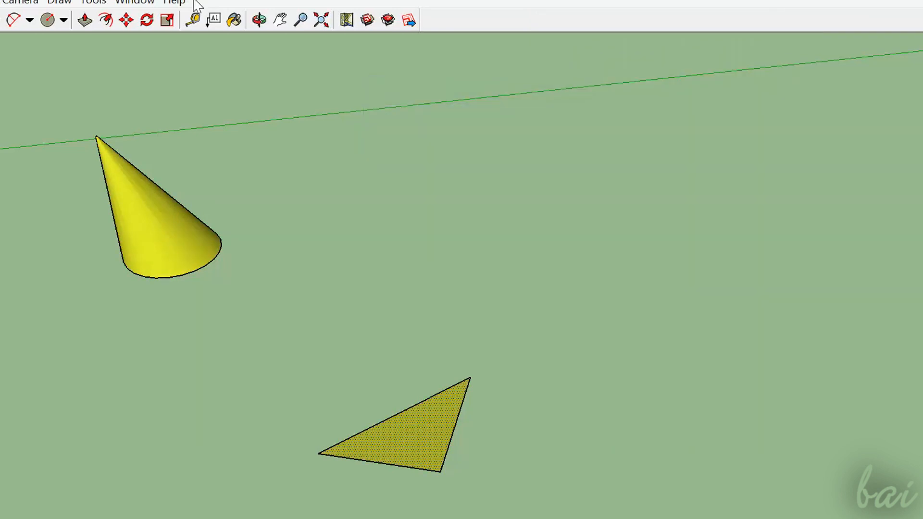
mouse_move(234, 20)
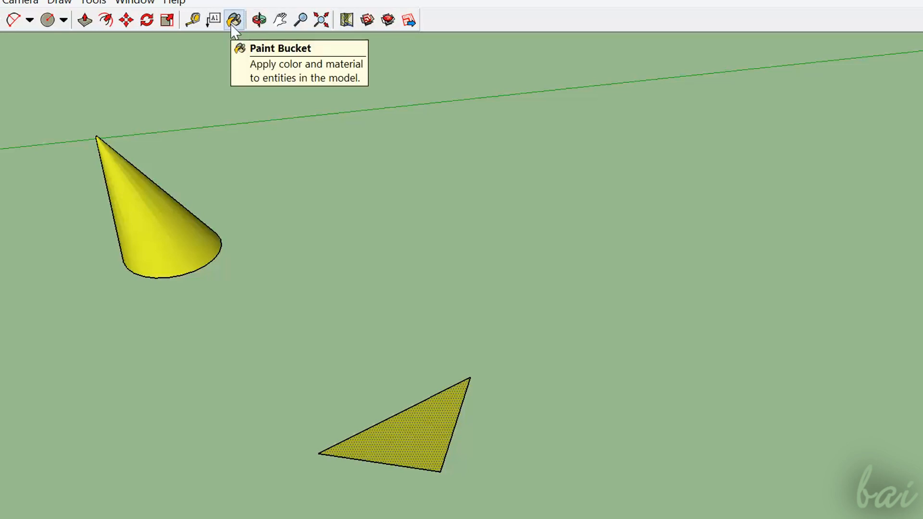
Make Metal_Brass_Ceiling from the Metal collection the current paint material
click(234, 19)
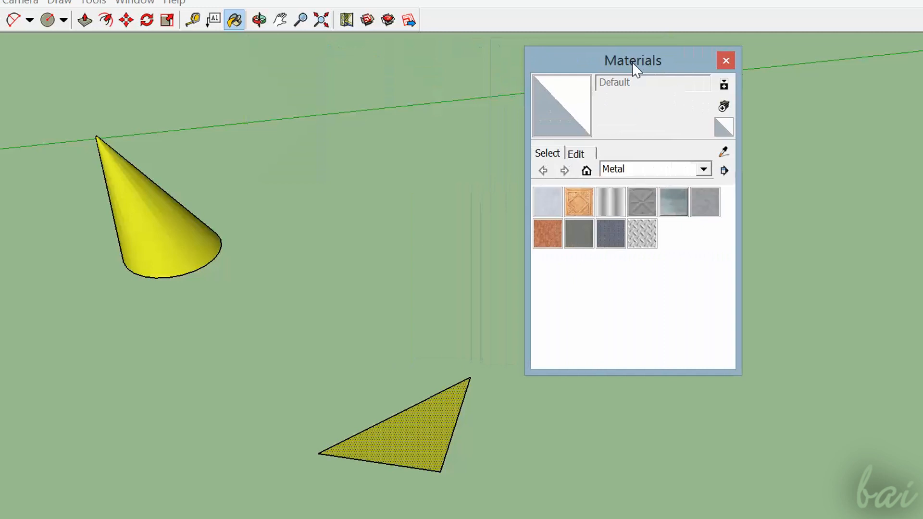
click(703, 169)
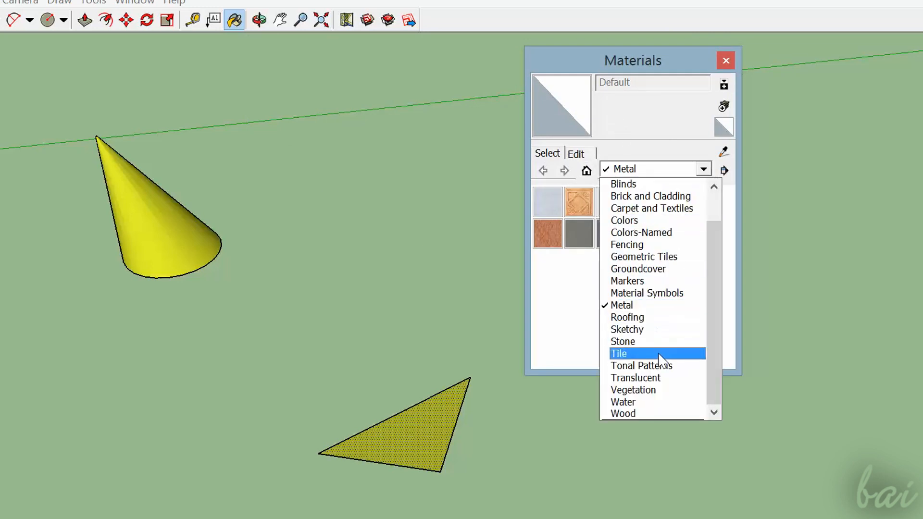
click(618, 353)
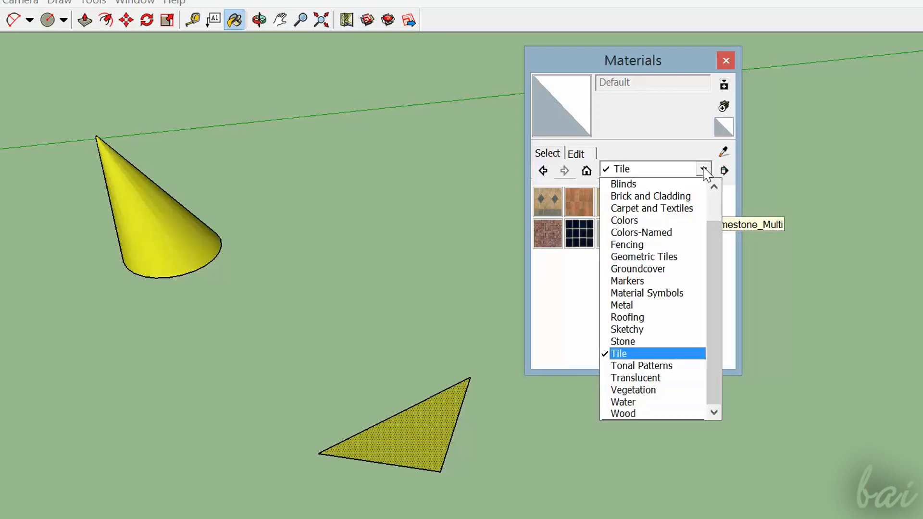
click(627, 414)
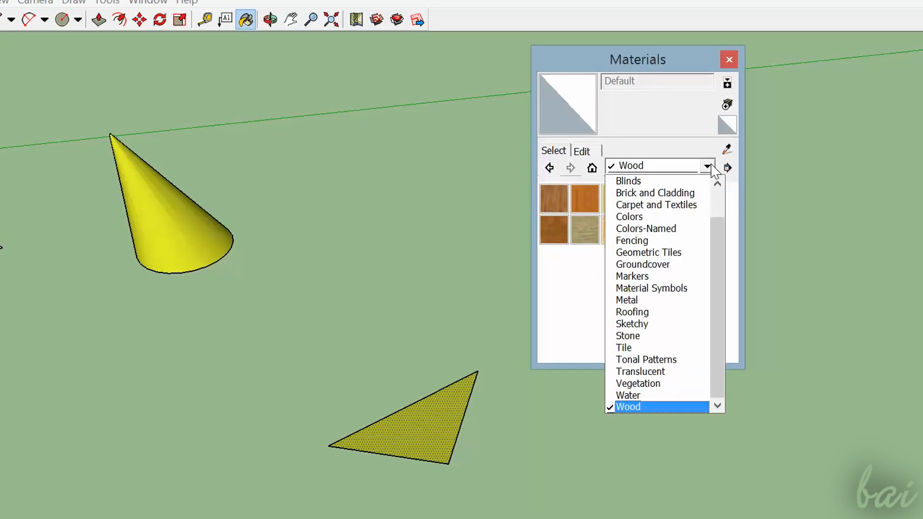
click(626, 300)
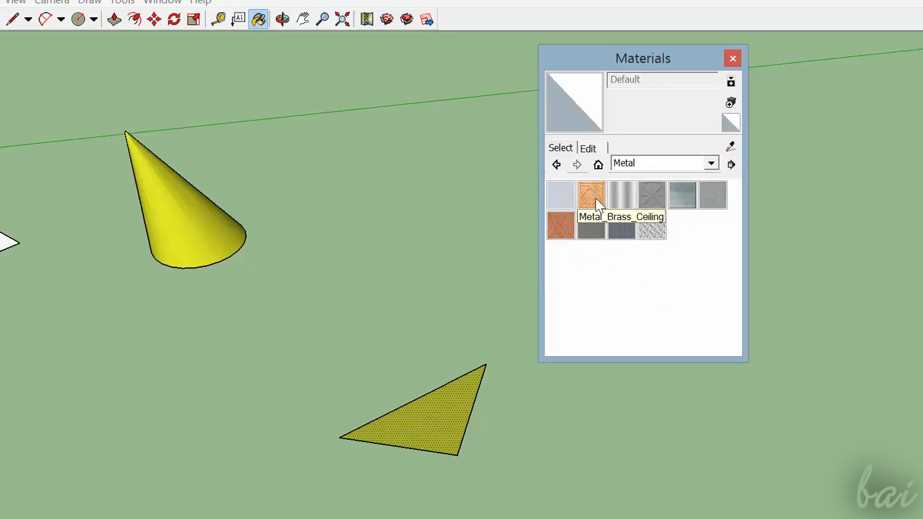
click(591, 194)
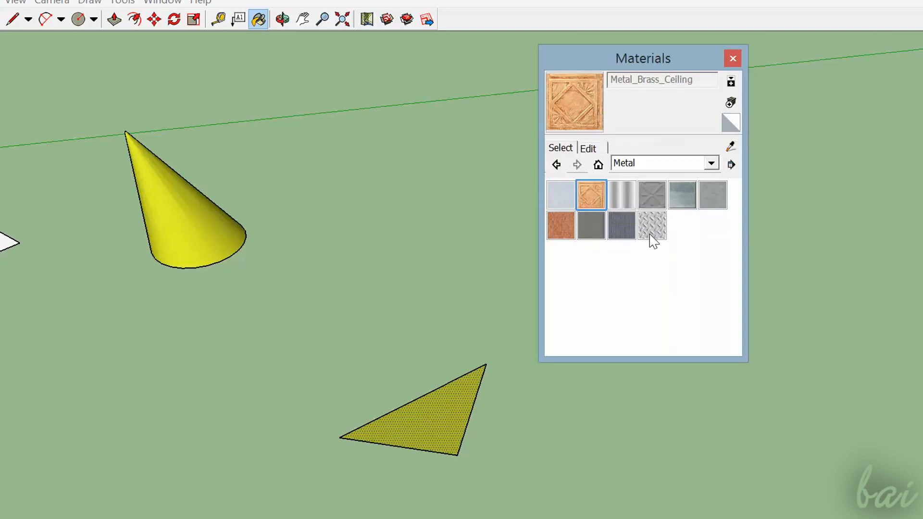
click(652, 225)
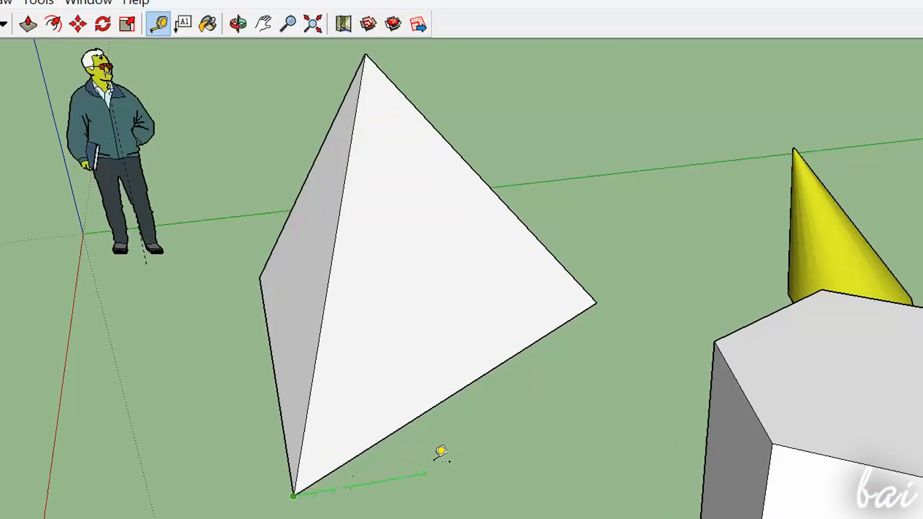
mouse_move(604, 294)
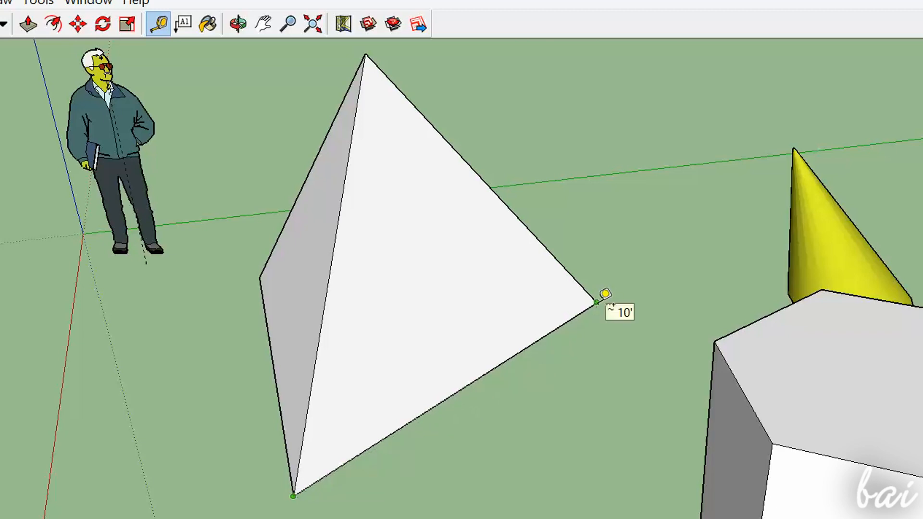
mouse_move(493, 192)
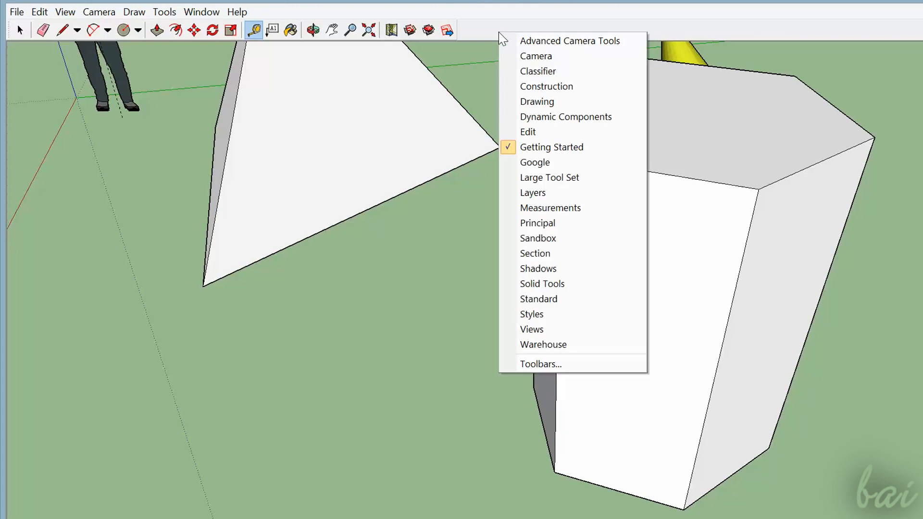
mouse_move(540, 117)
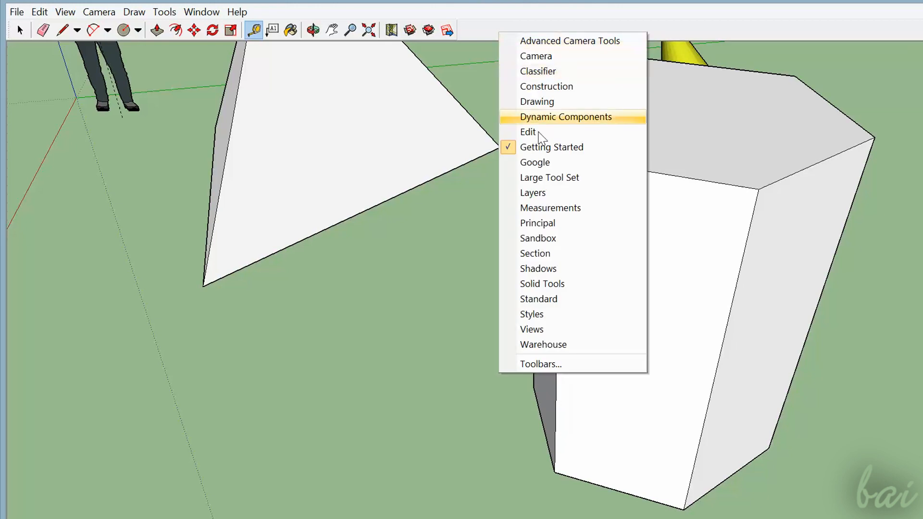
mouse_move(549, 177)
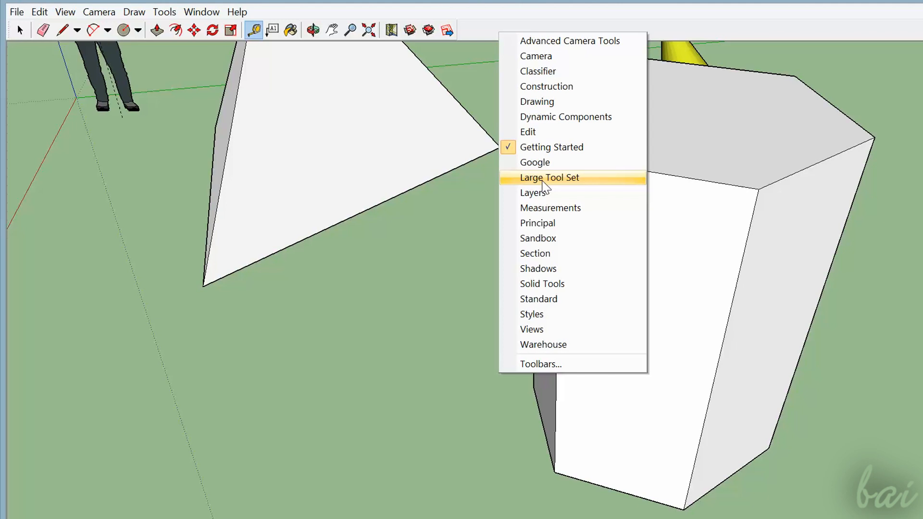
Dock the Large Tool Set toolbar along the side of the window
click(549, 176)
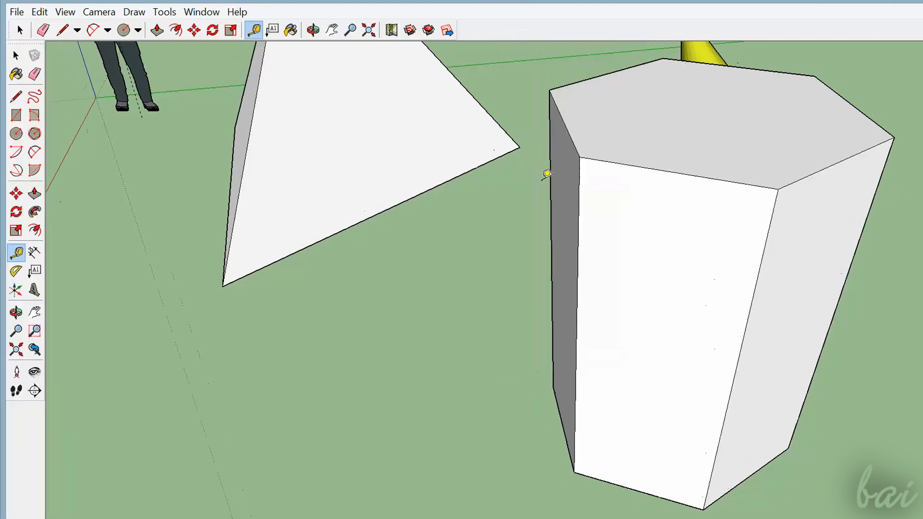
mouse_move(184, 296)
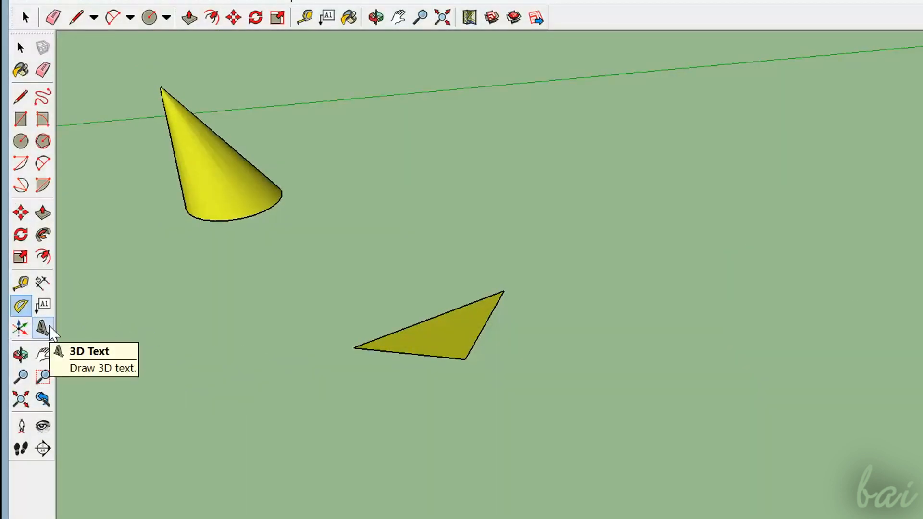
Place extruded 3D text 'Hello' in Syncopate Bold on the ground
click(43, 328)
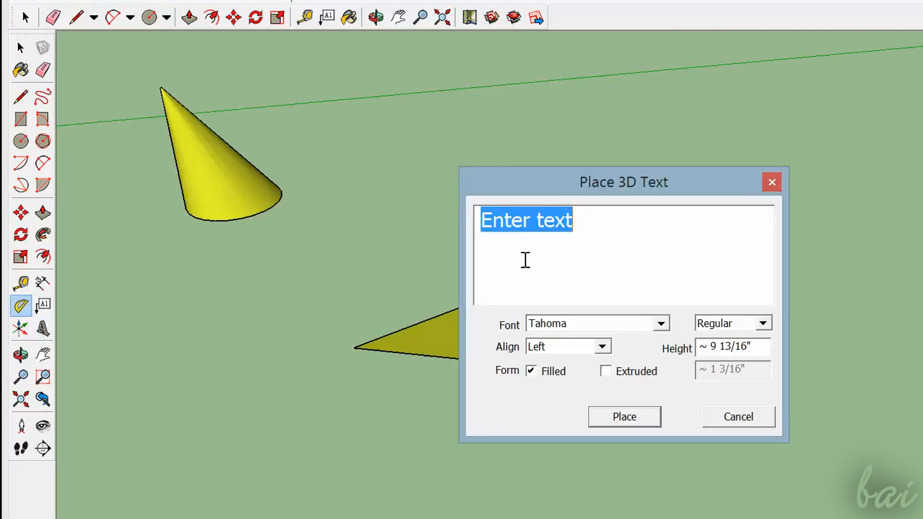
text(Hello)
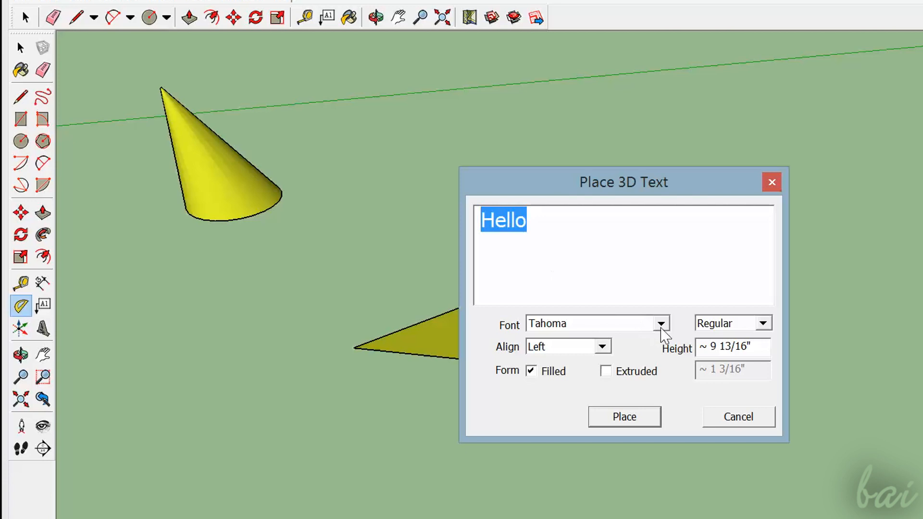
click(661, 323)
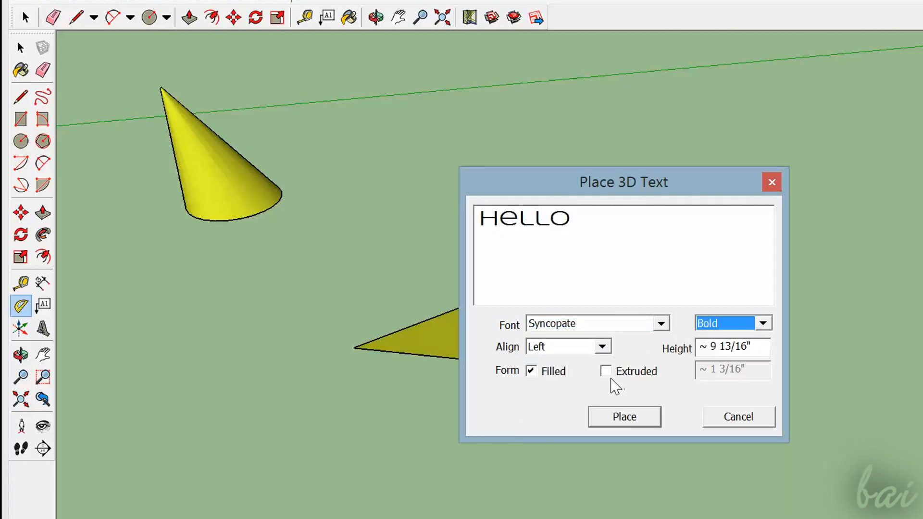
click(605, 371)
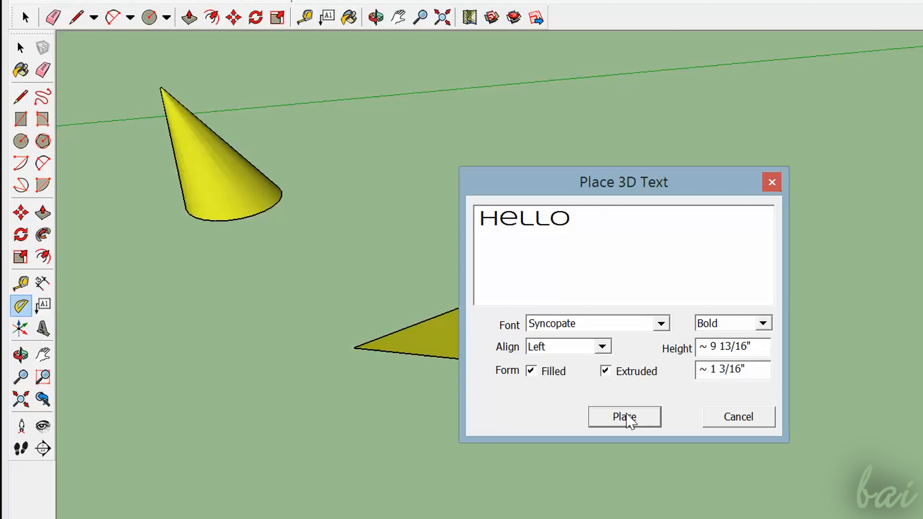
click(623, 416)
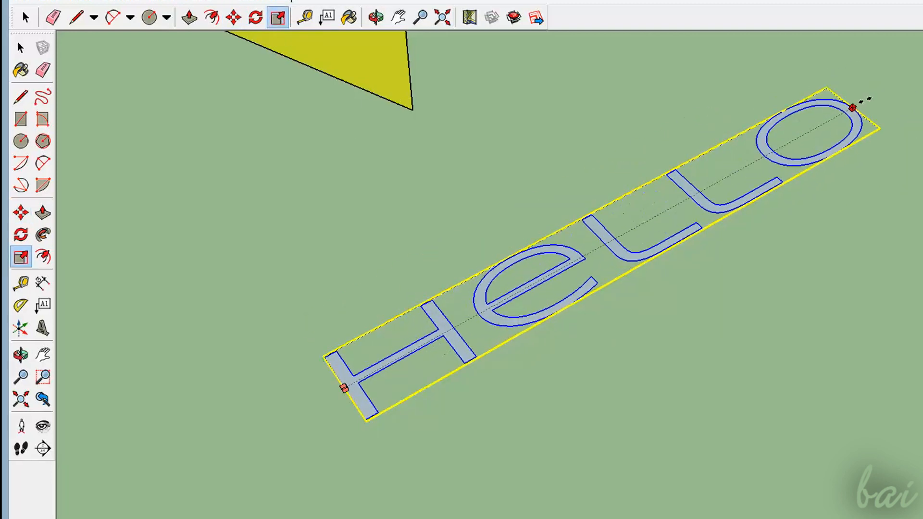
Edit the Hello component, pull the letters up into solid raised shapes, and close it
right_click(588, 259)
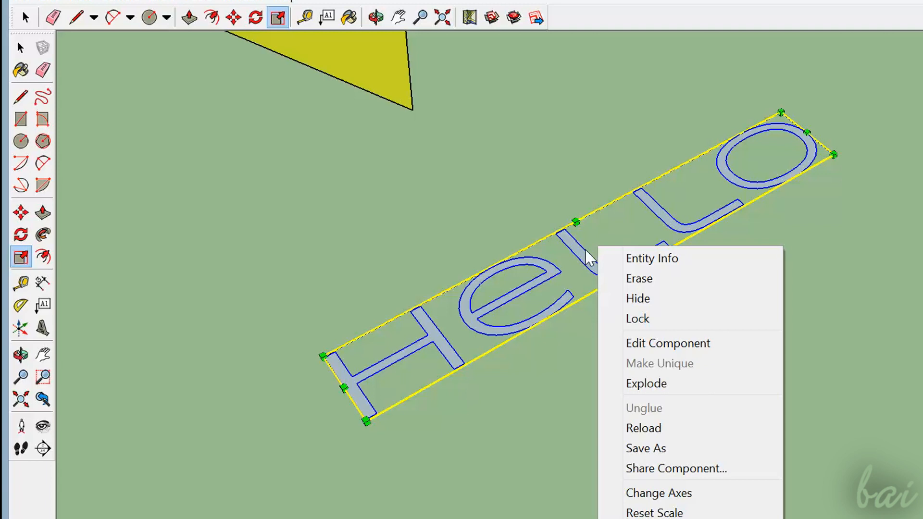
mouse_move(668, 344)
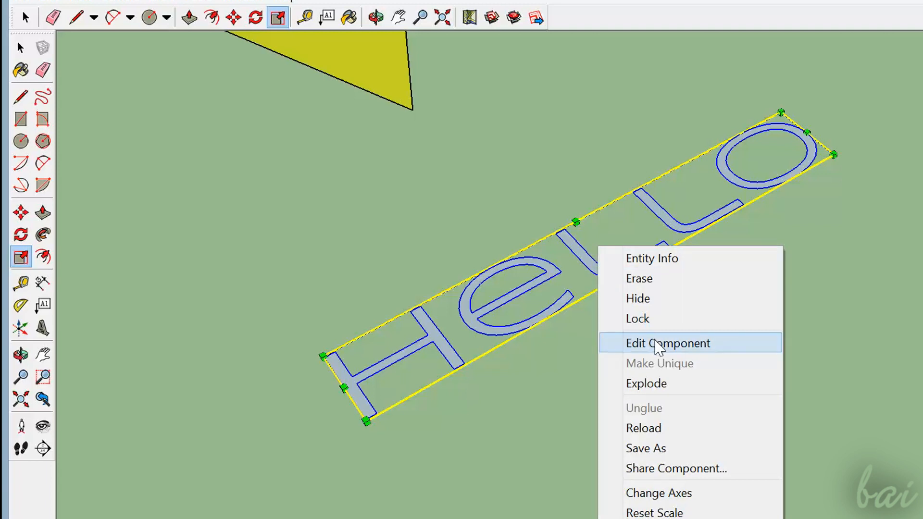
click(668, 342)
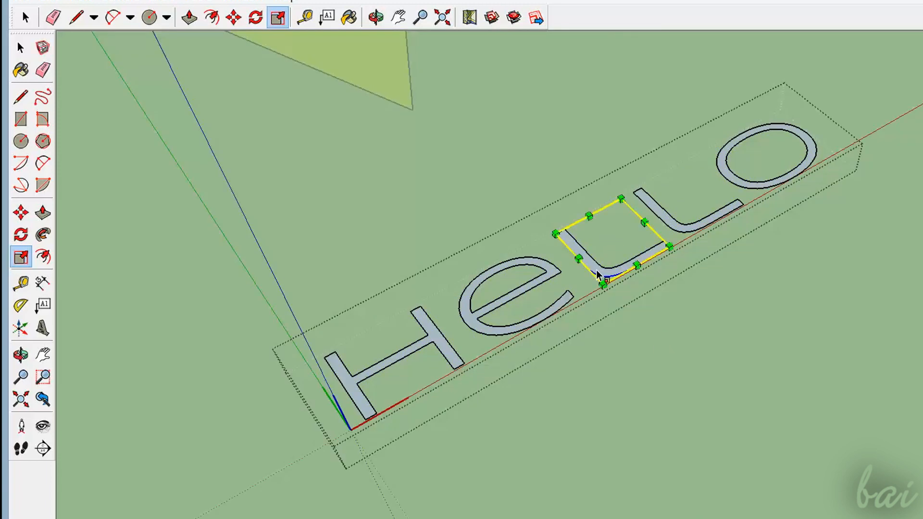
click(189, 16)
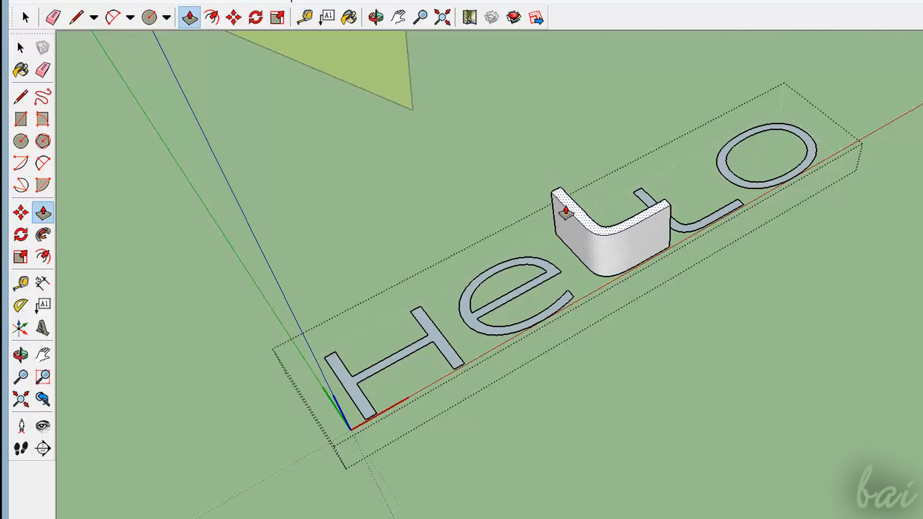
right_click(683, 230)
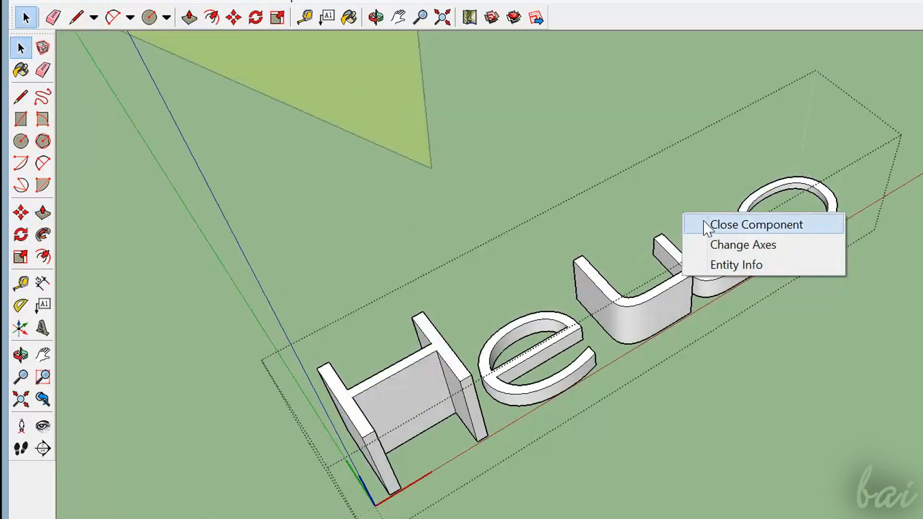
click(756, 224)
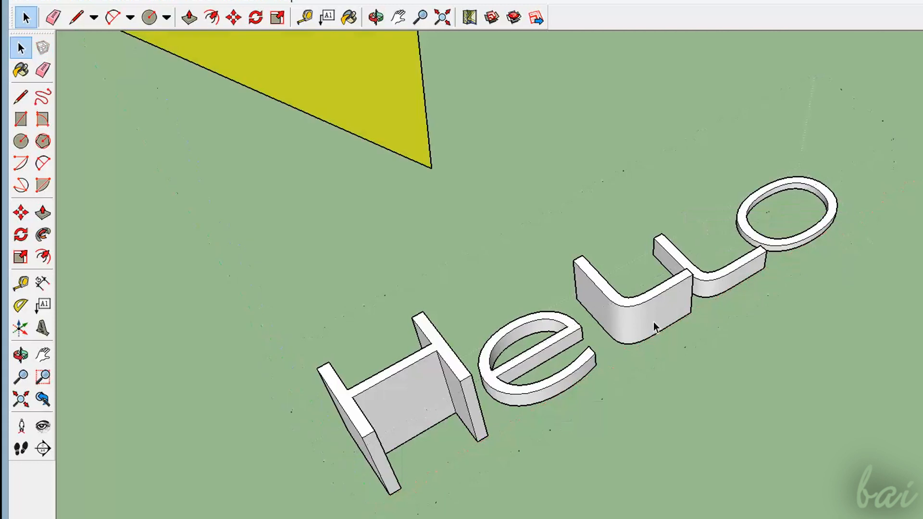
click(654, 327)
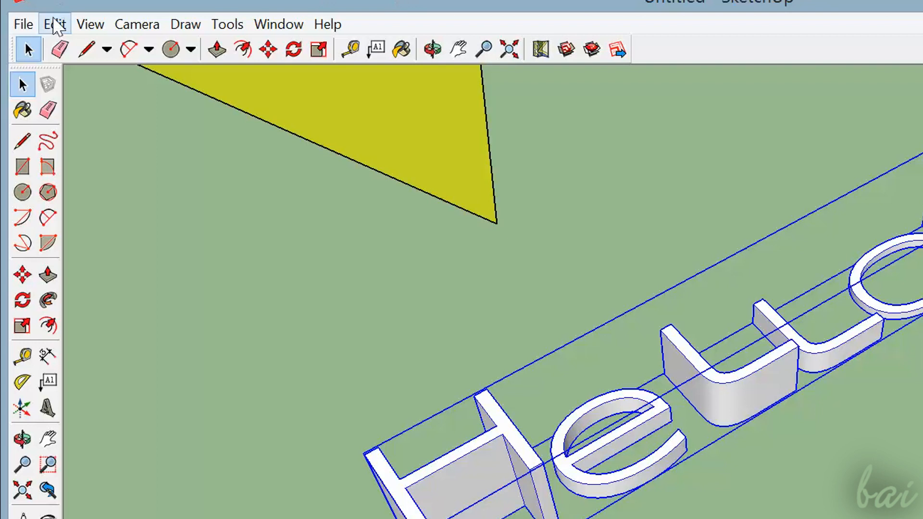
Save the model with Save As and send it to LayOut
click(24, 24)
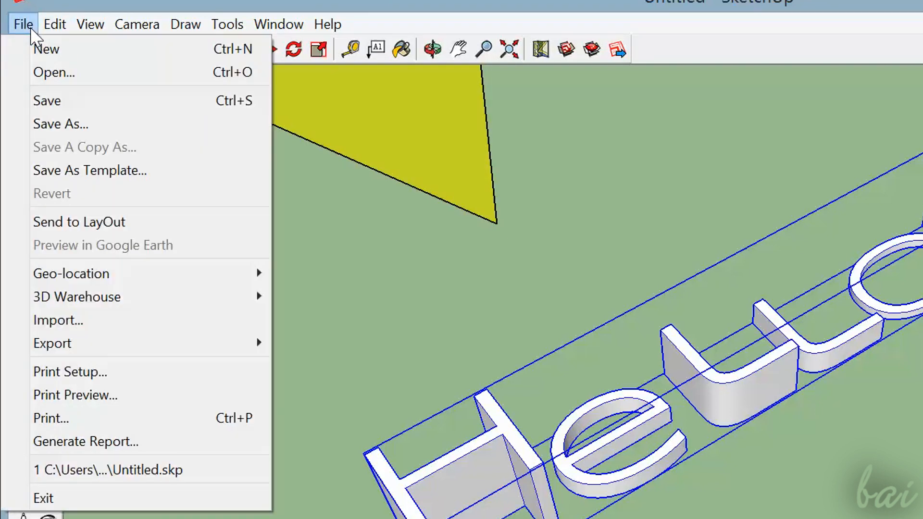
mouse_move(61, 124)
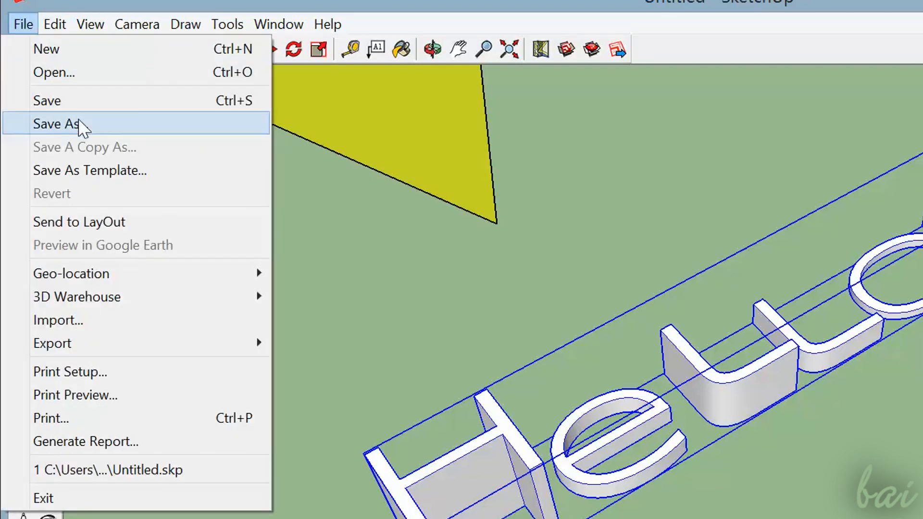
click(56, 124)
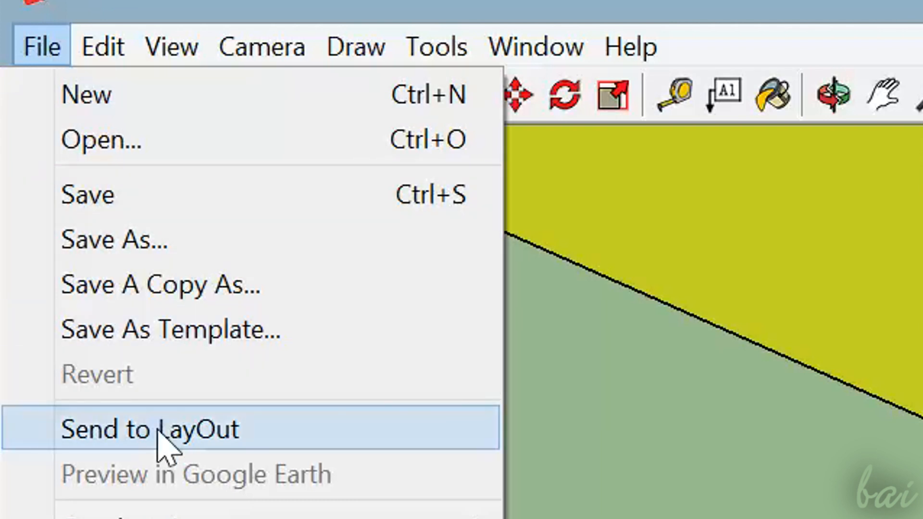
click(150, 428)
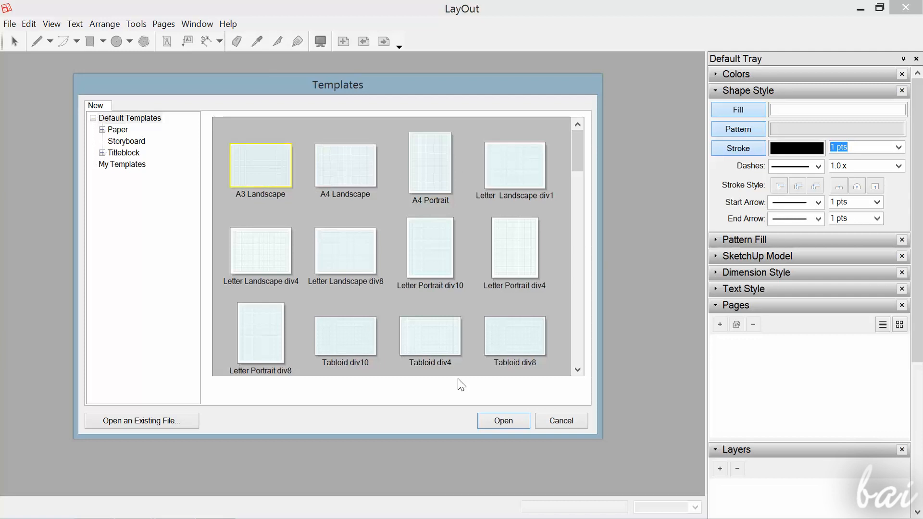
Start the LayOut document from the A3 Landscape template with the Hello scene on page 1
click(502, 420)
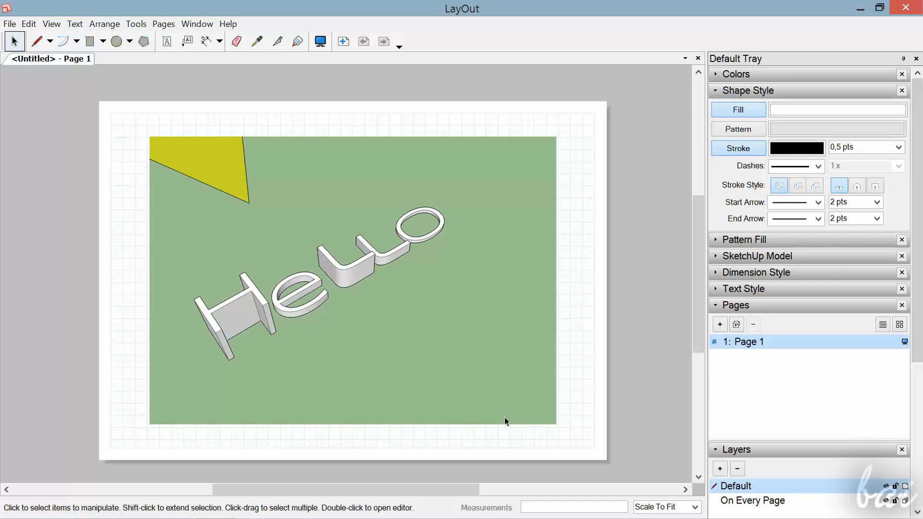
mouse_move(305, 450)
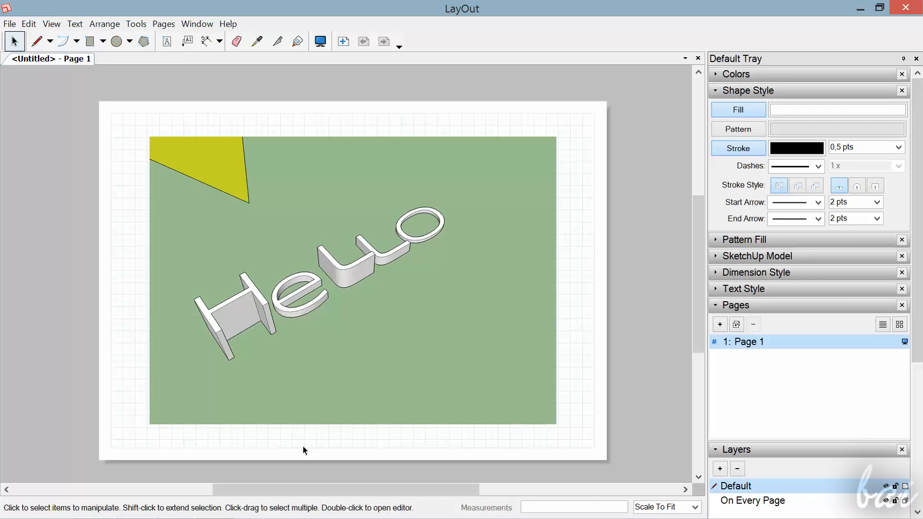
mouse_move(268, 157)
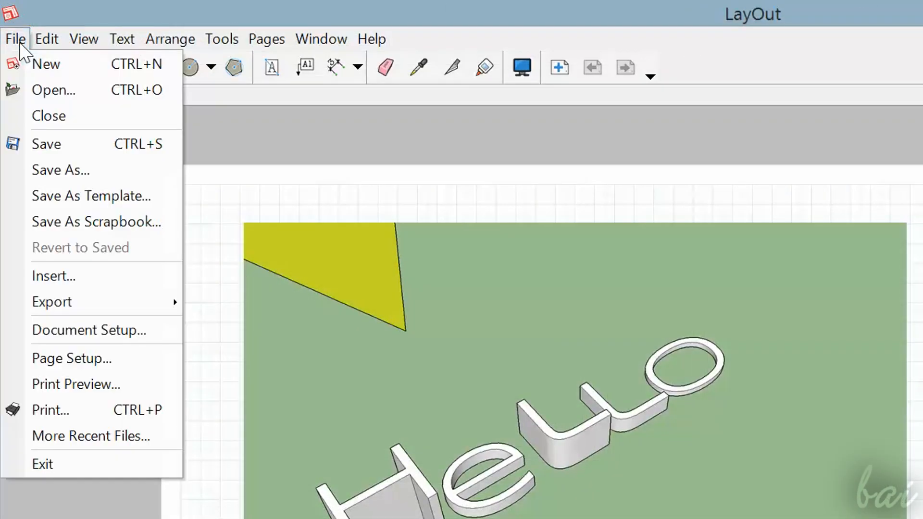
mouse_move(52, 301)
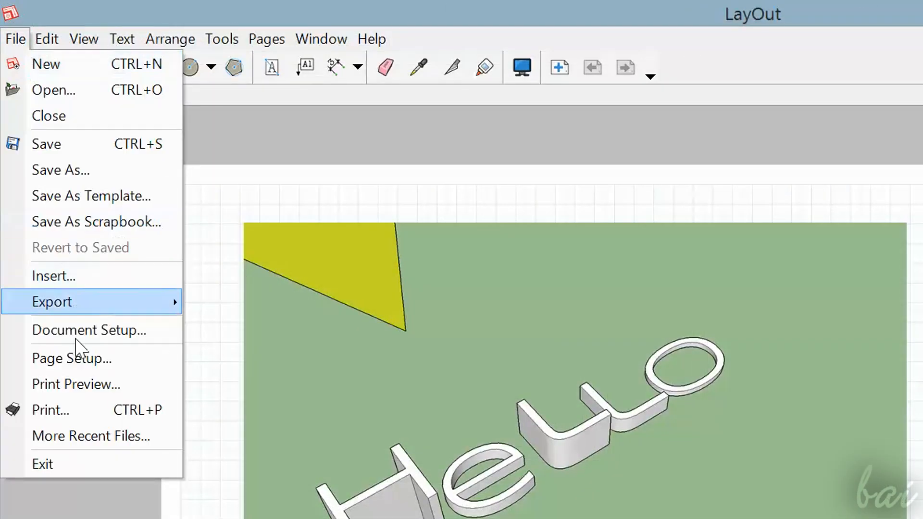